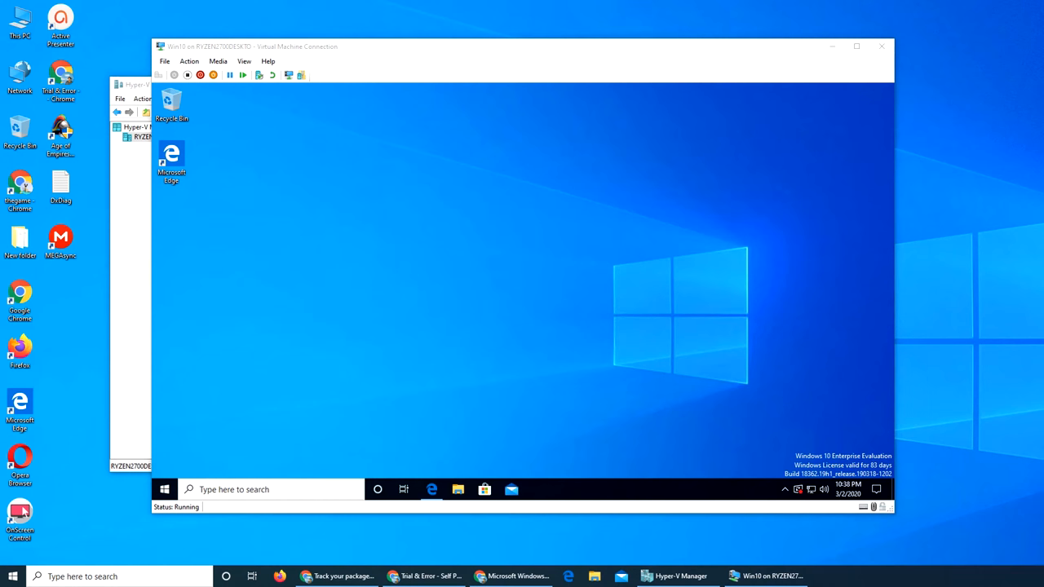
{"action": "mouse_move", "coordinate": [754, 450]}
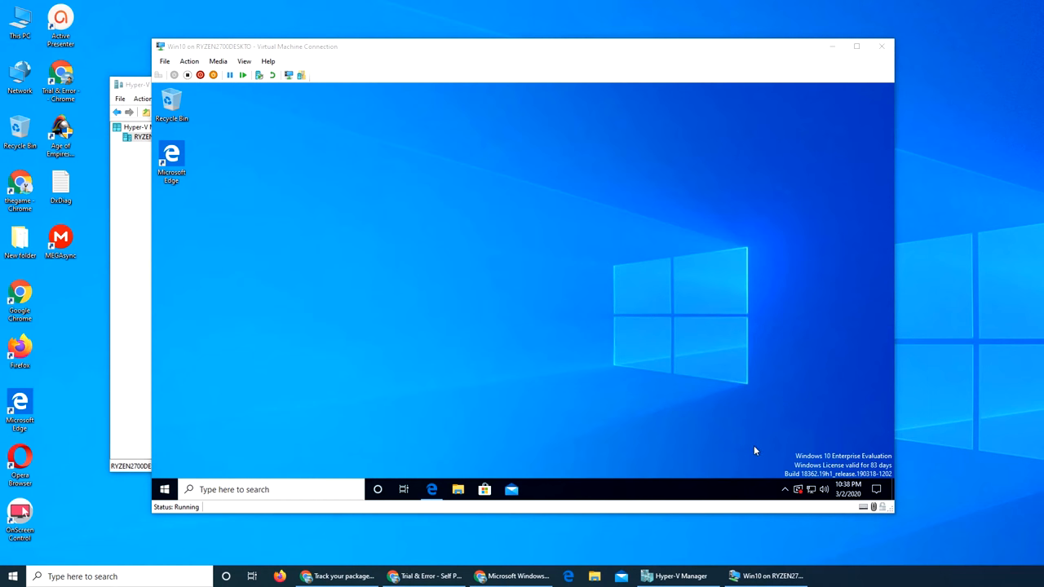
{"action": "mouse_move", "coordinate": [740, 466]}
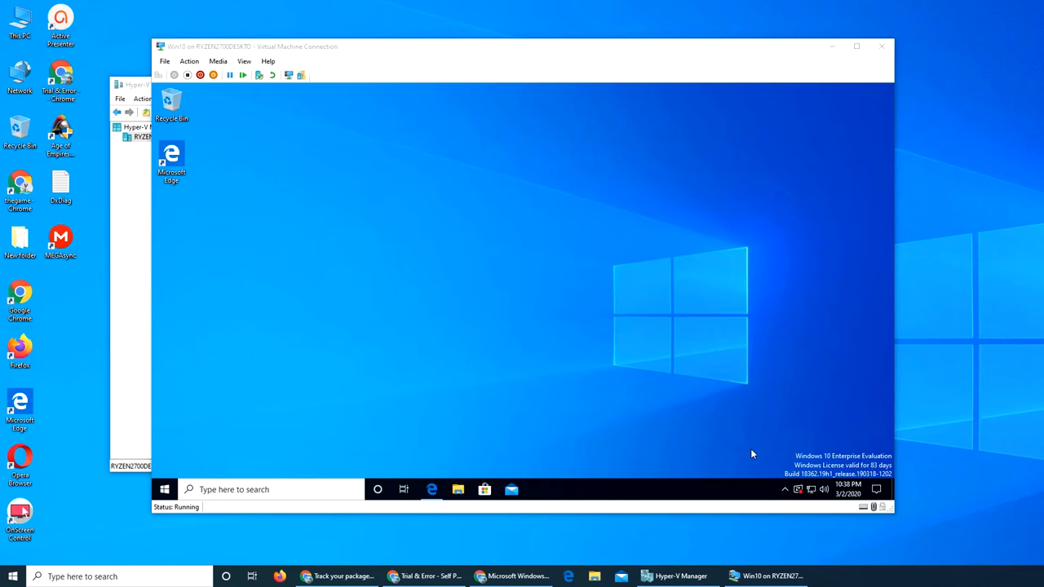
{"action": "mouse_move", "coordinate": [734, 466]}
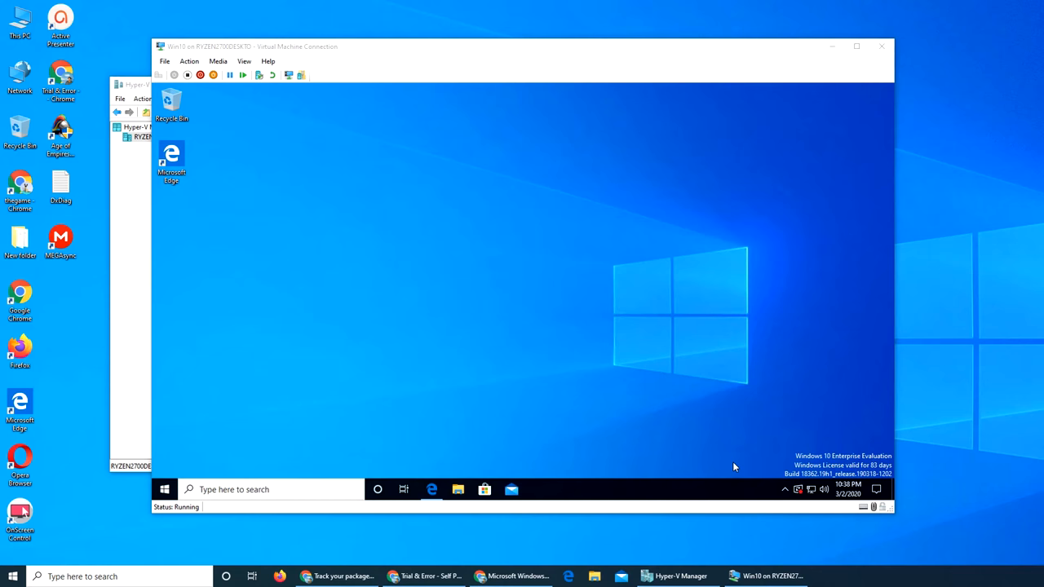
{"action": "mouse_move", "coordinate": [559, 445]}
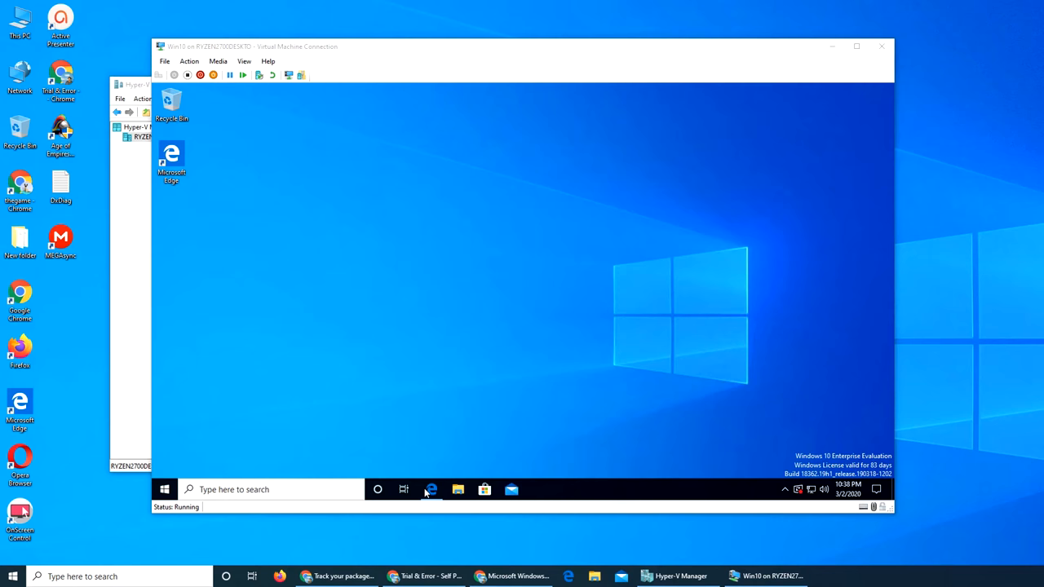
- Read the Microsoft sign-in help article down to switching a local account to a Microsoft account
{"action": "left_click", "coordinate": [431, 489]}
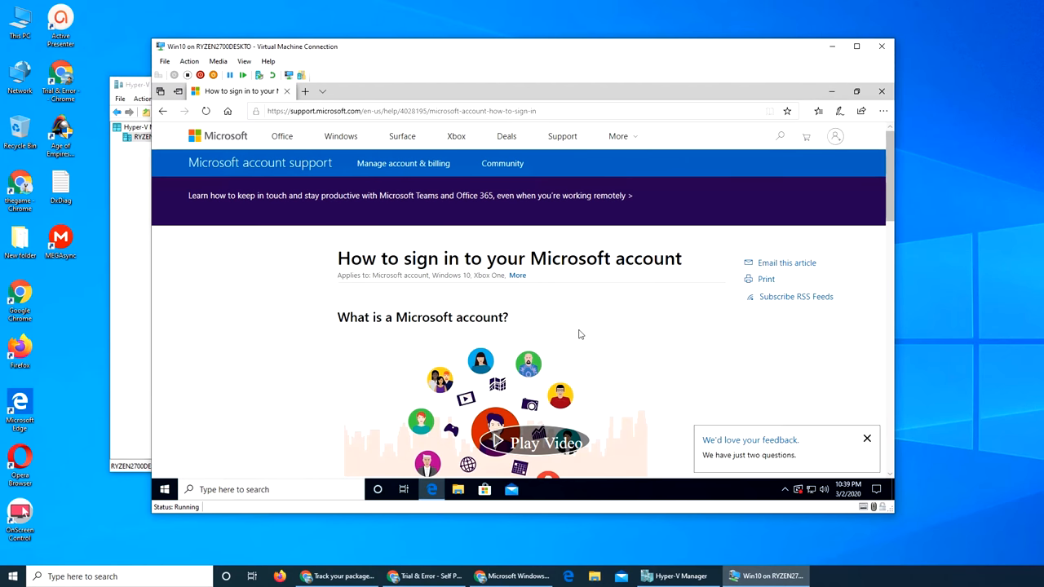
{"action": "scroll", "scroll_direction": "down", "scroll_amount": 3}
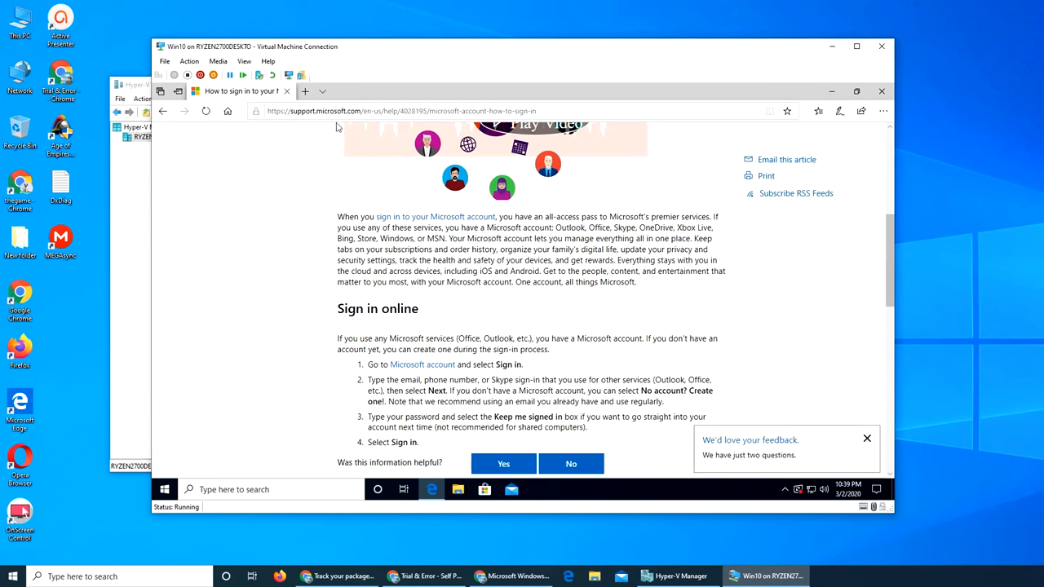
{"action": "mouse_move", "coordinate": [341, 117]}
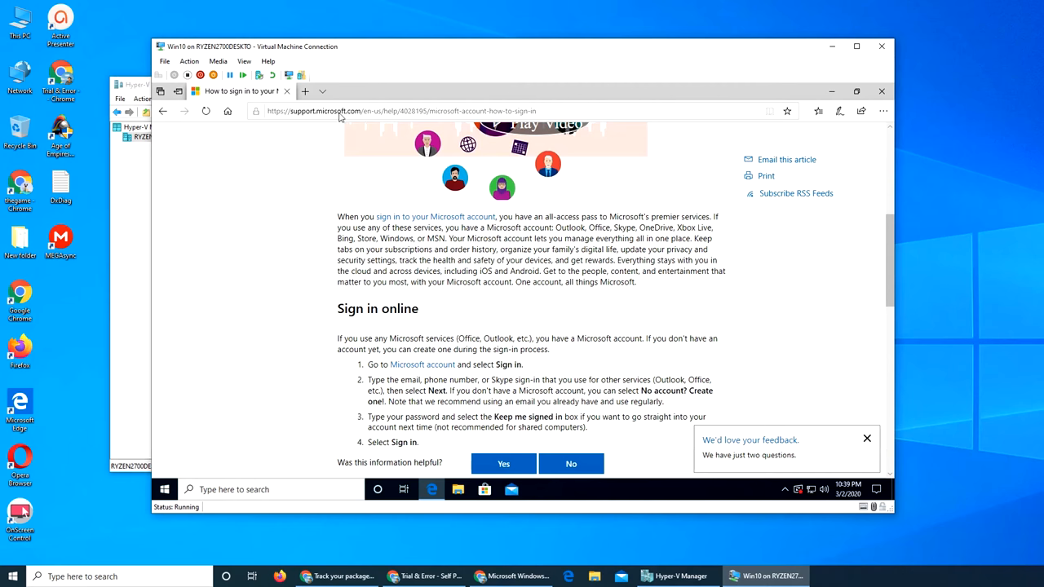
{"action": "scroll", "scroll_direction": "down", "scroll_amount": 3}
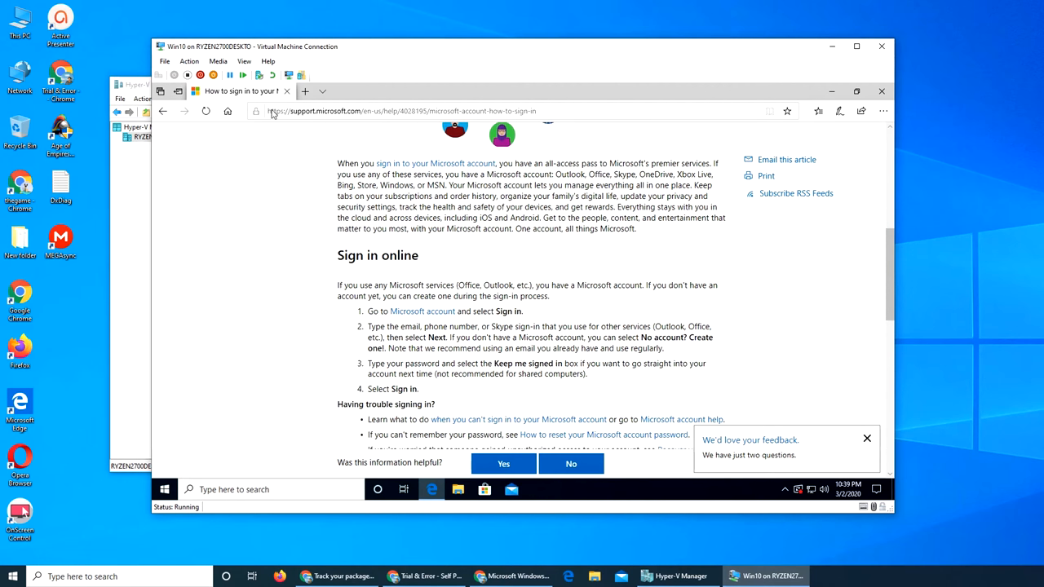
{"action": "scroll", "scroll_direction": "down", "scroll_amount": 3}
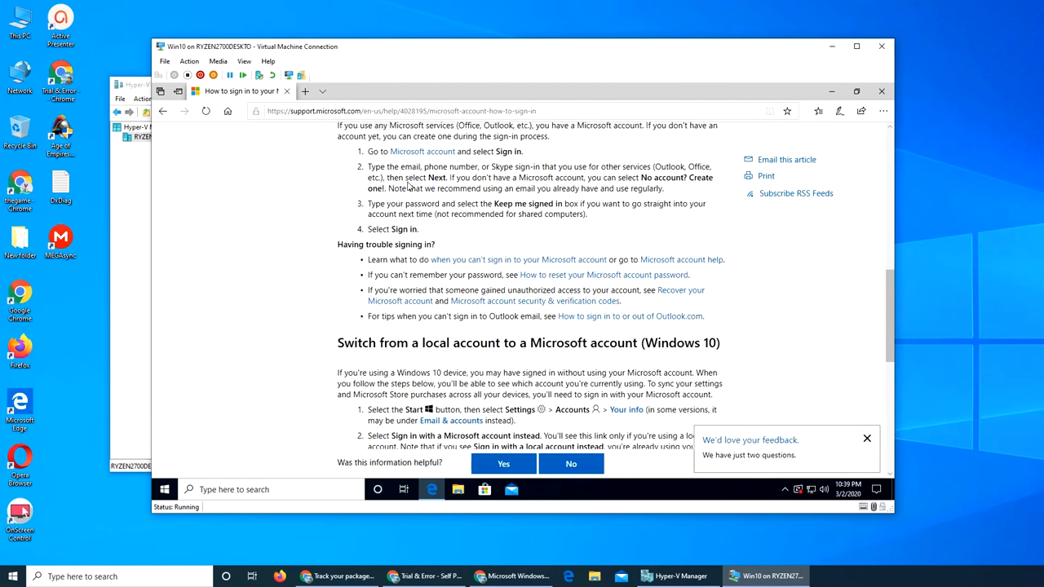
{"action": "scroll", "scroll_direction": "up", "scroll_amount": 3}
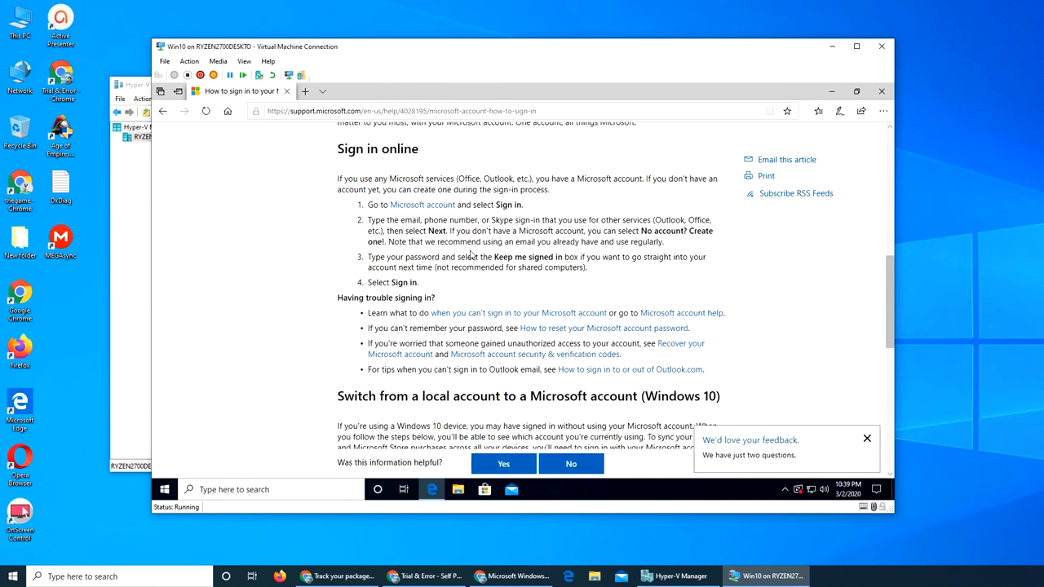
{"action": "mouse_move", "coordinate": [449, 271]}
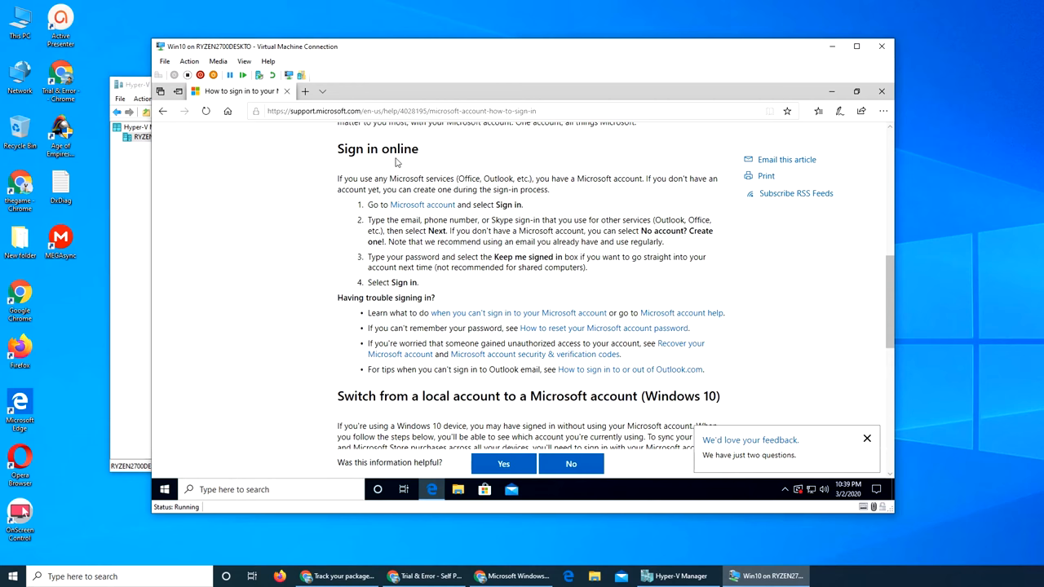
{"action": "mouse_move", "coordinate": [441, 209]}
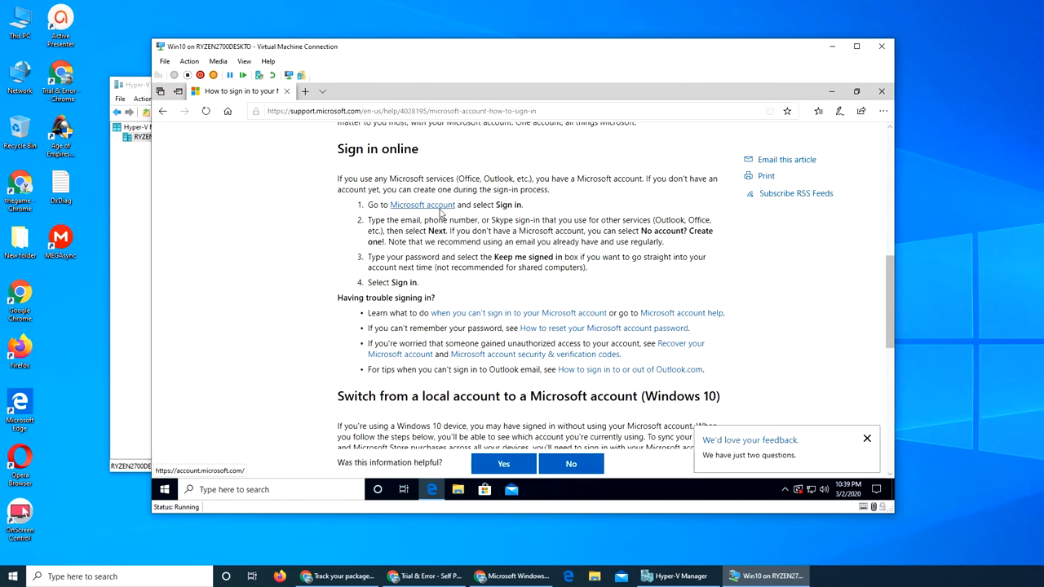
{"action": "scroll", "scroll_direction": "down", "scroll_amount": 3}
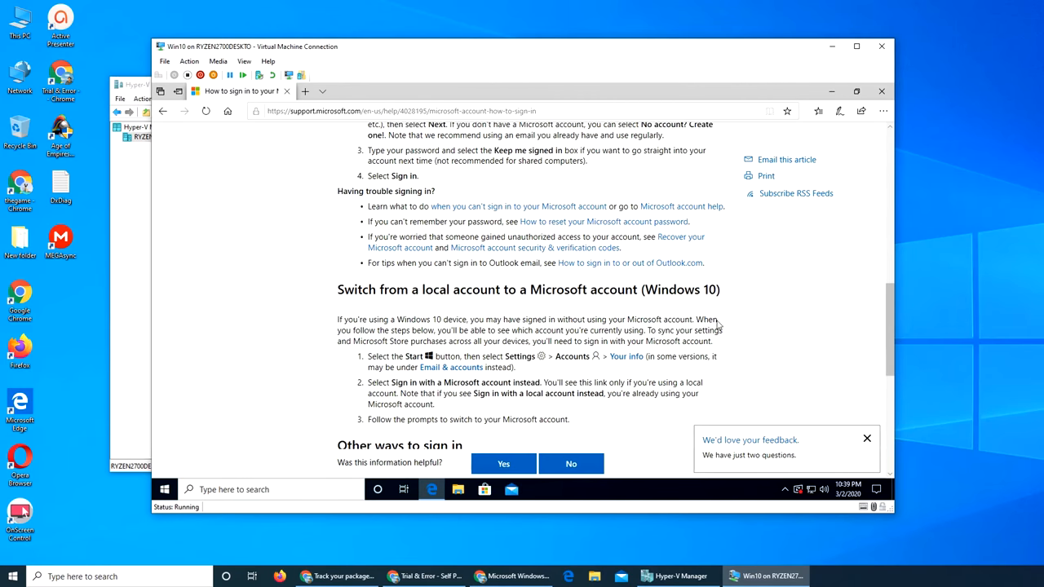
{"action": "scroll", "scroll_direction": "down", "scroll_amount": 3}
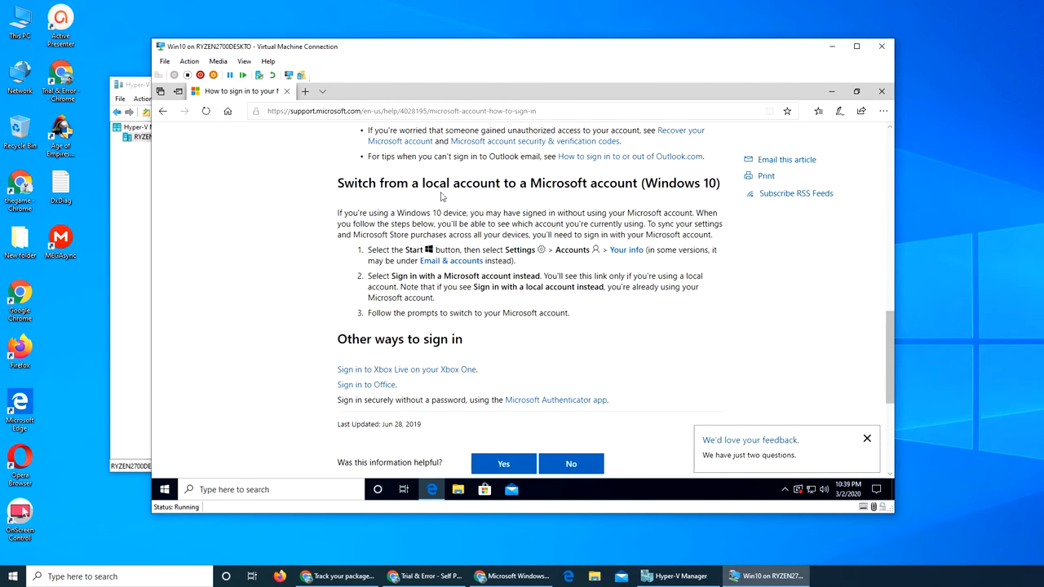
{"action": "mouse_move", "coordinate": [476, 194]}
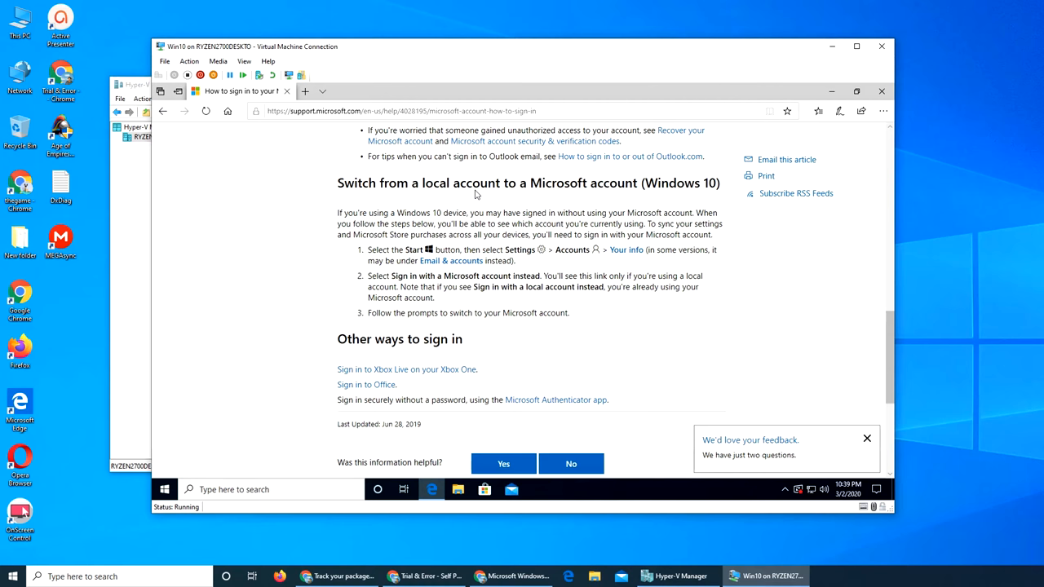
{"action": "mouse_move", "coordinate": [587, 222]}
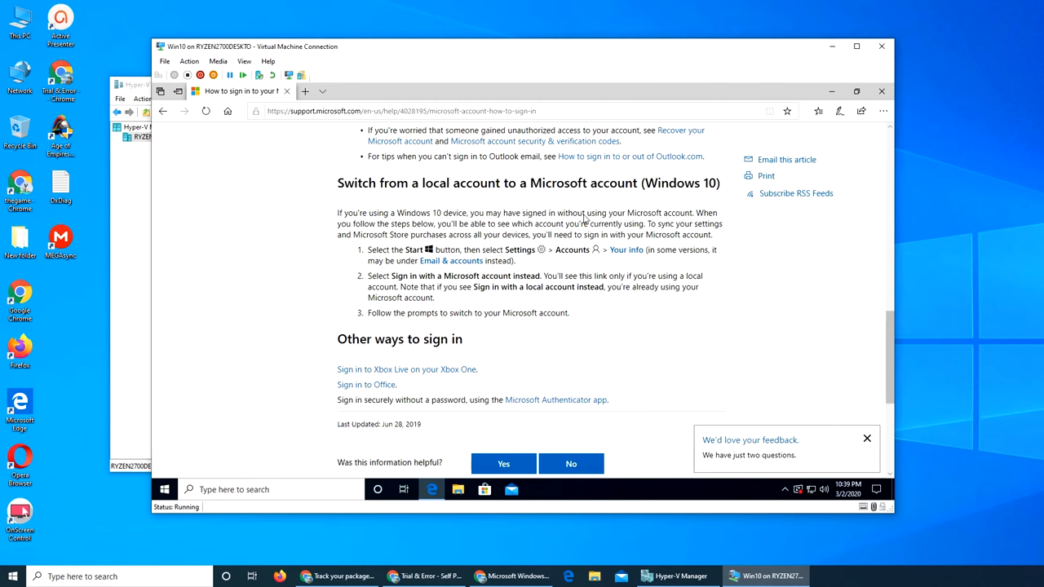
{"action": "mouse_move", "coordinate": [371, 249]}
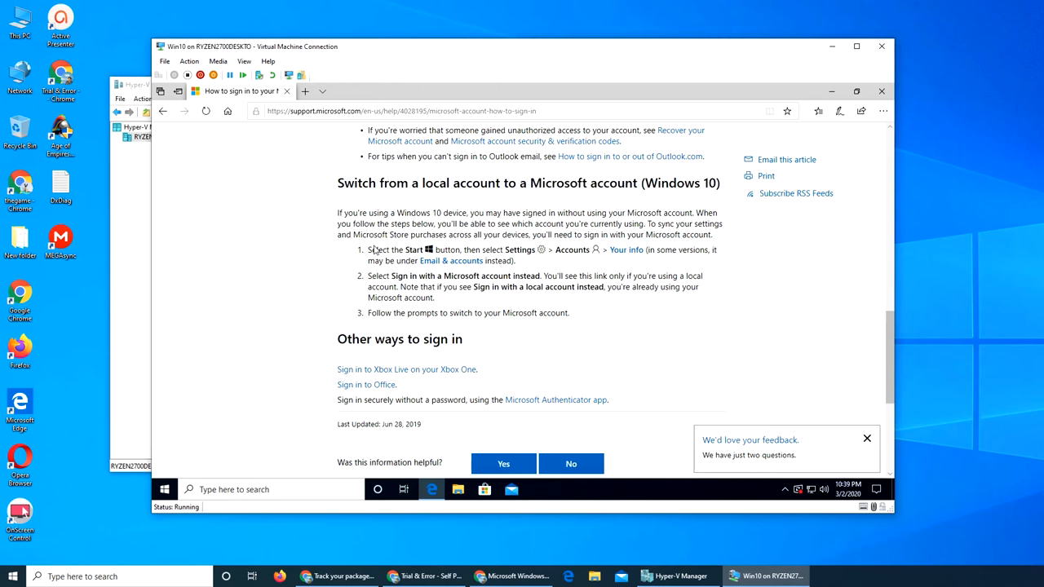
{"action": "mouse_move", "coordinate": [636, 255]}
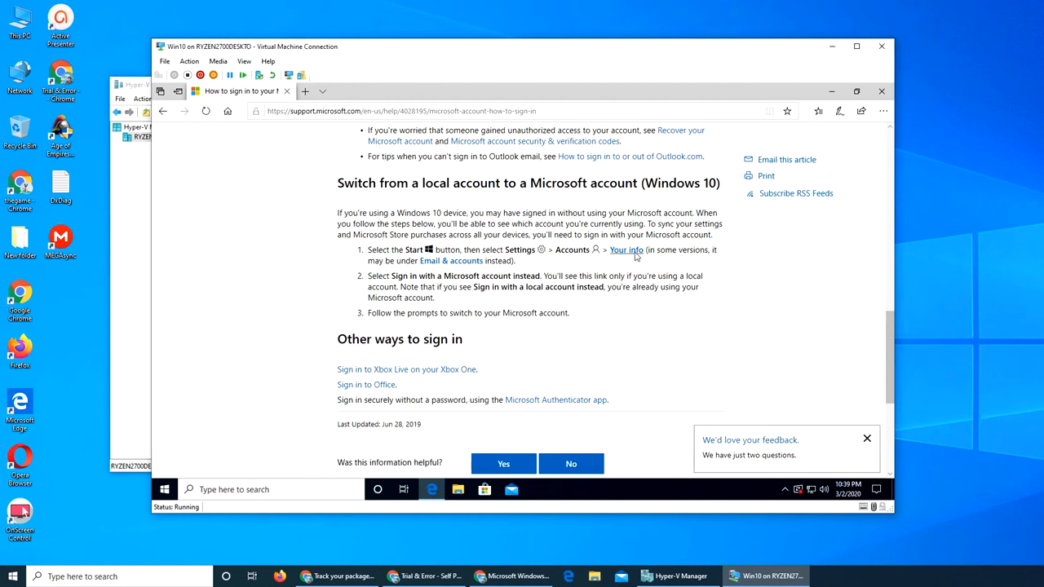
{"action": "mouse_move", "coordinate": [701, 199]}
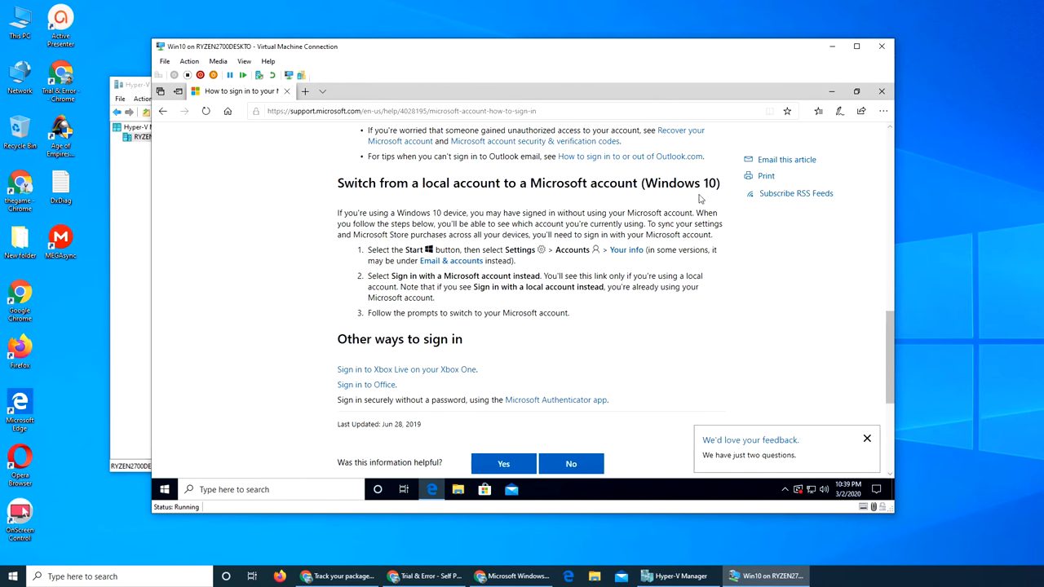
{"action": "mouse_move", "coordinate": [664, 258]}
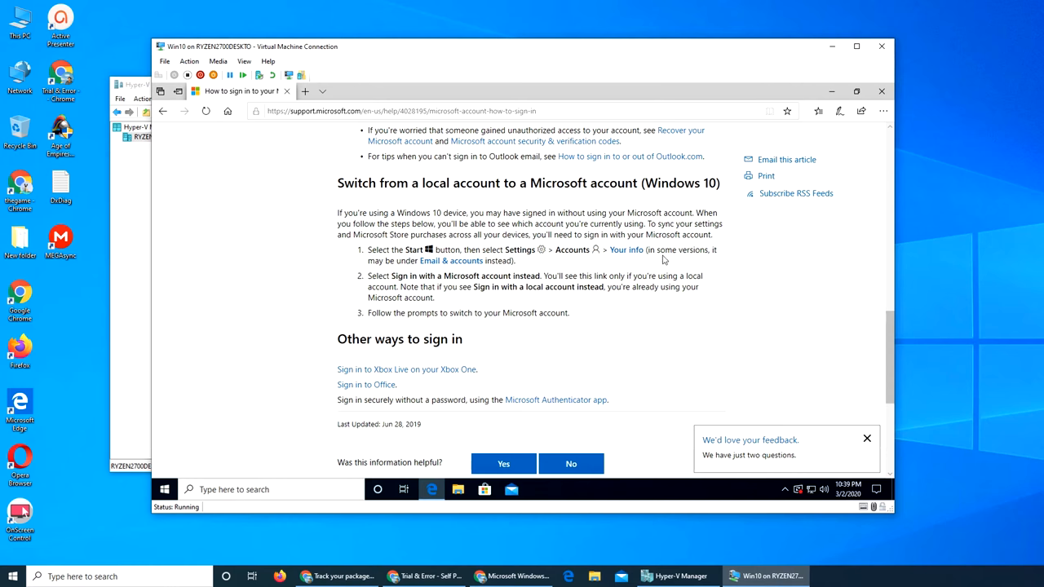
{"action": "mouse_move", "coordinate": [626, 258]}
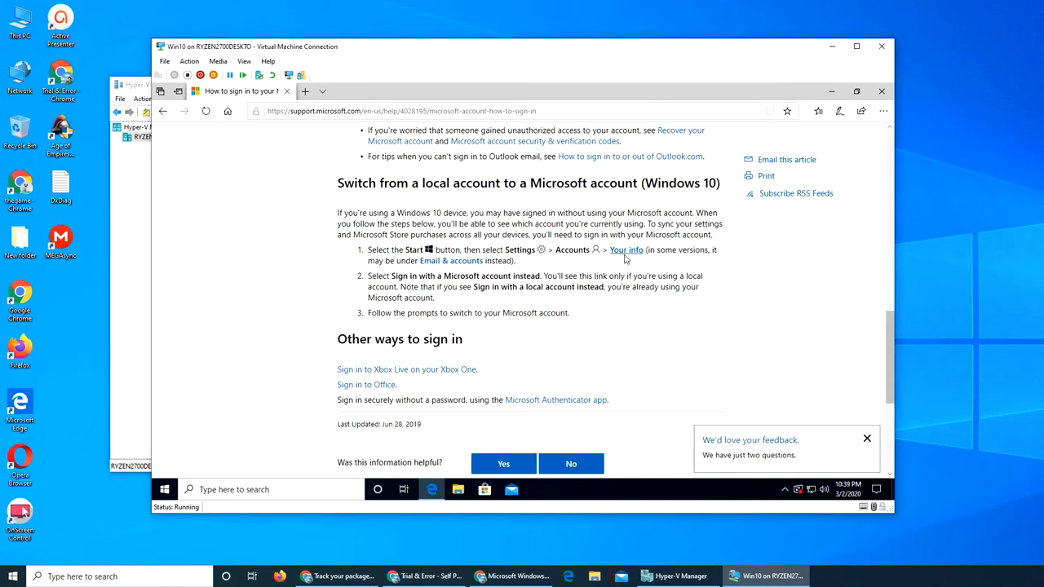
{"action": "mouse_move", "coordinate": [520, 259]}
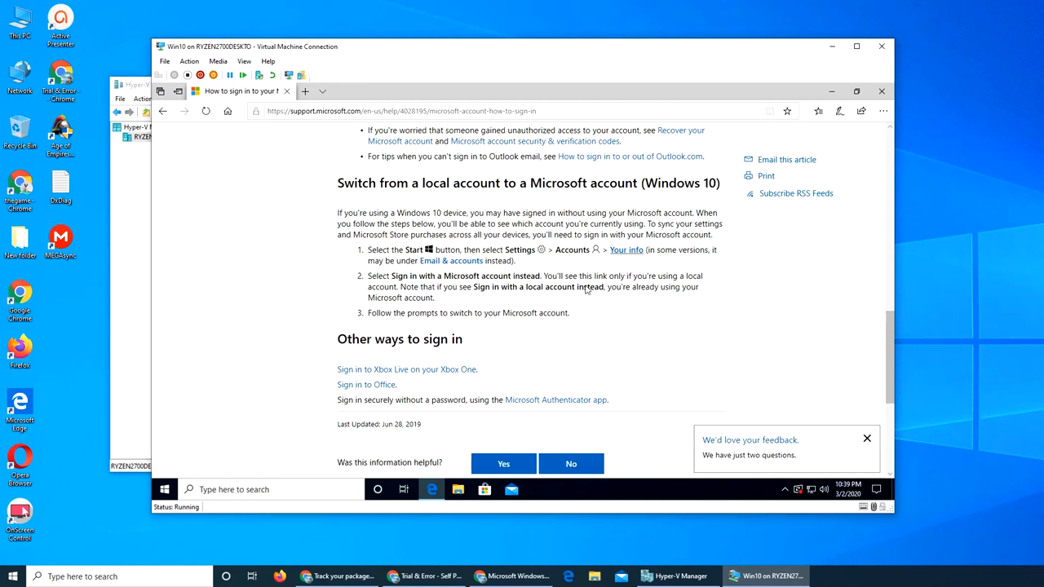
{"action": "mouse_move", "coordinate": [332, 463]}
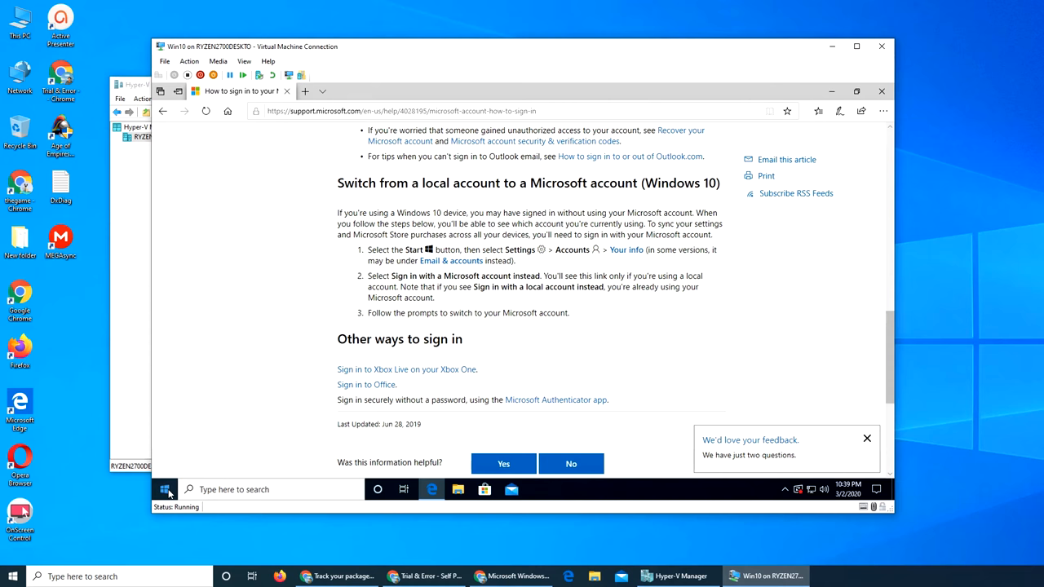
- Reach the Email & accounts page via the Start quick menu and Settings > Accounts
{"action": "right_click", "coordinate": [167, 489]}
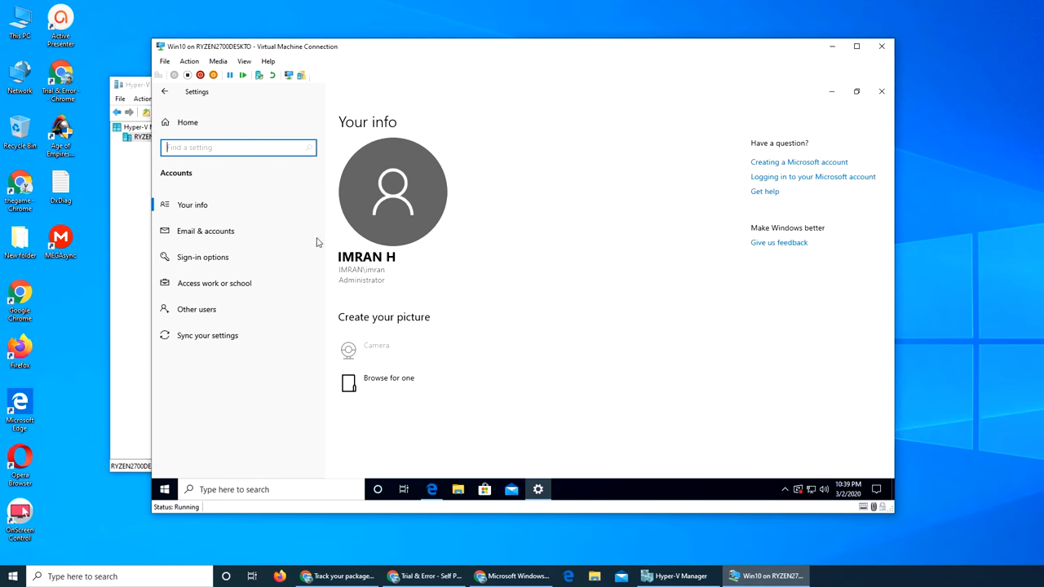
{"action": "mouse_move", "coordinate": [193, 205]}
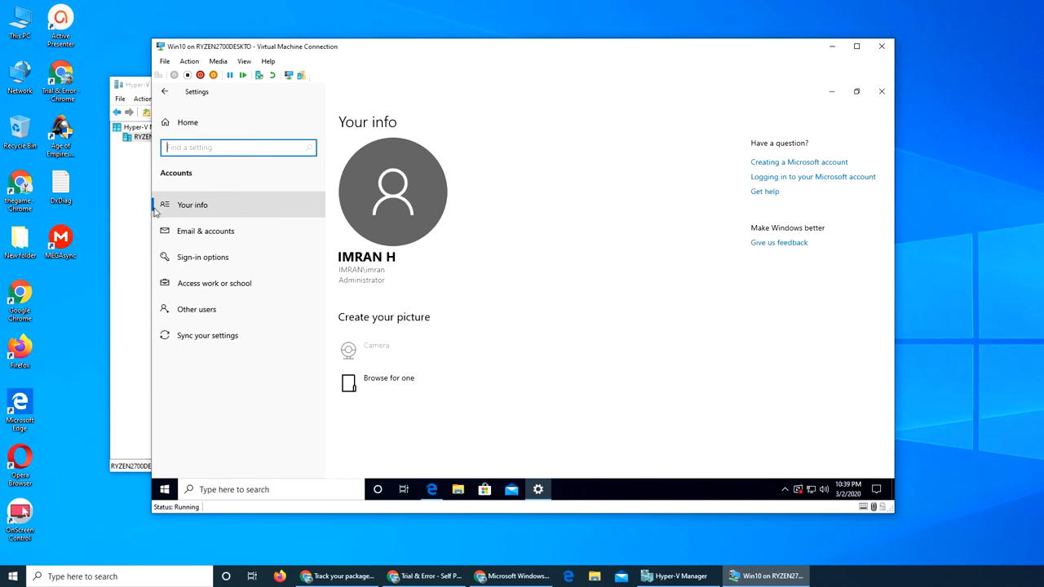
{"action": "mouse_move", "coordinate": [215, 208]}
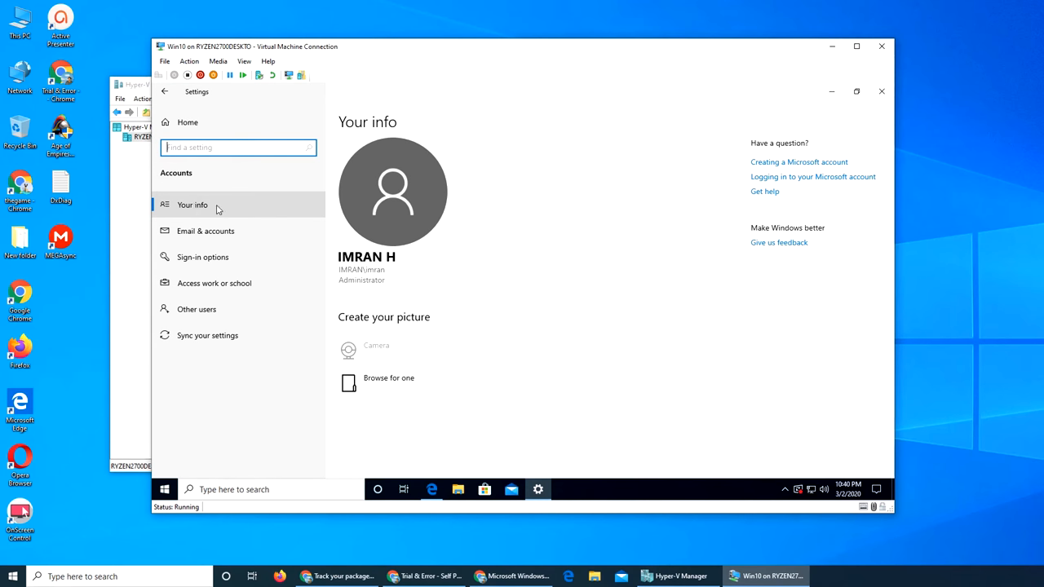
{"action": "left_click", "coordinate": [205, 232]}
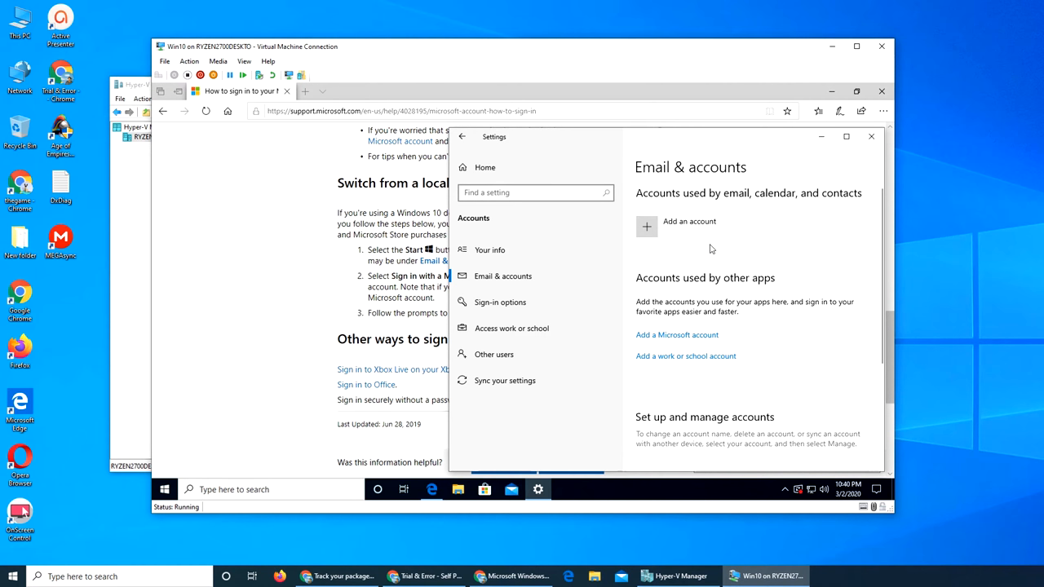
{"action": "mouse_move", "coordinate": [509, 369]}
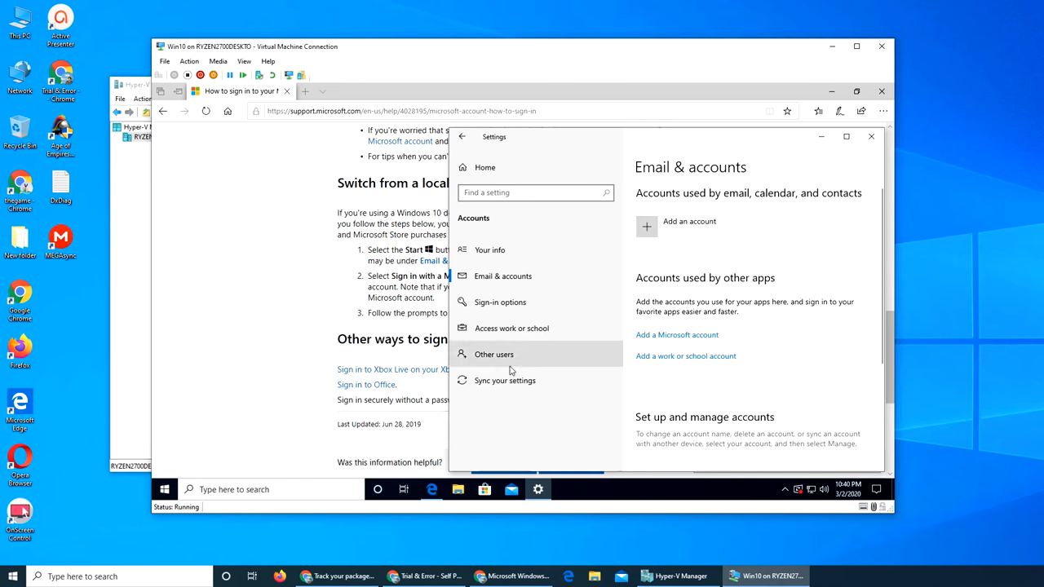
- Browse Sync your settings, Your info and Sign-in options, then start adding a Microsoft account under Email & accounts
{"action": "left_click", "coordinate": [505, 380]}
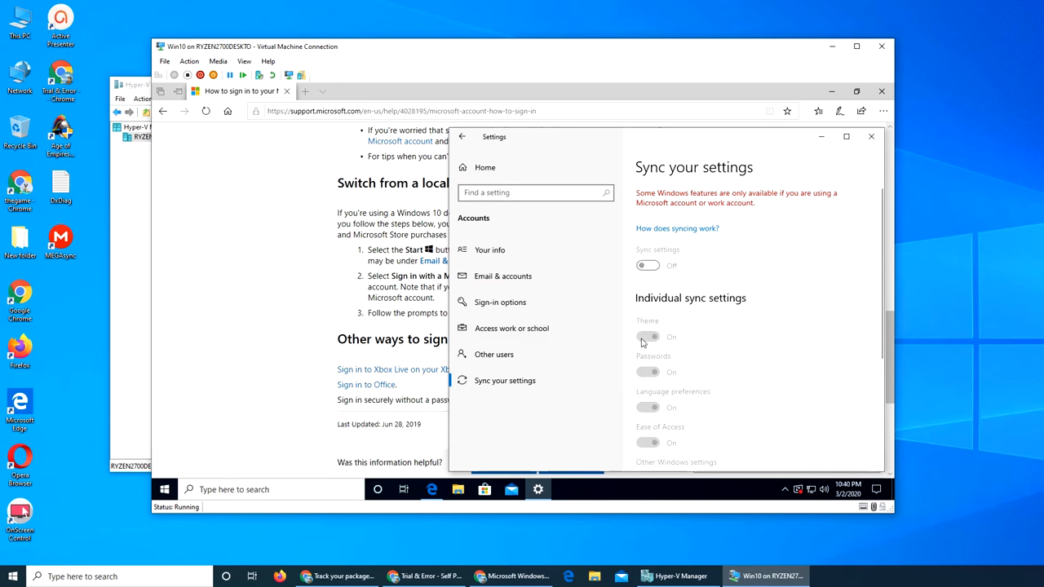
{"action": "scroll", "scroll_direction": "down", "scroll_amount": 3}
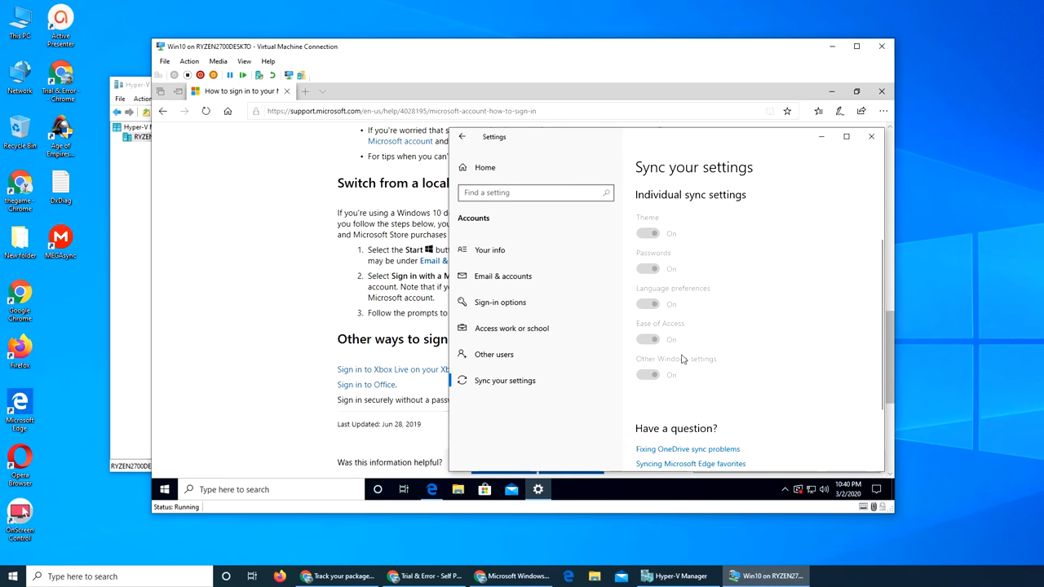
{"action": "mouse_move", "coordinate": [517, 355]}
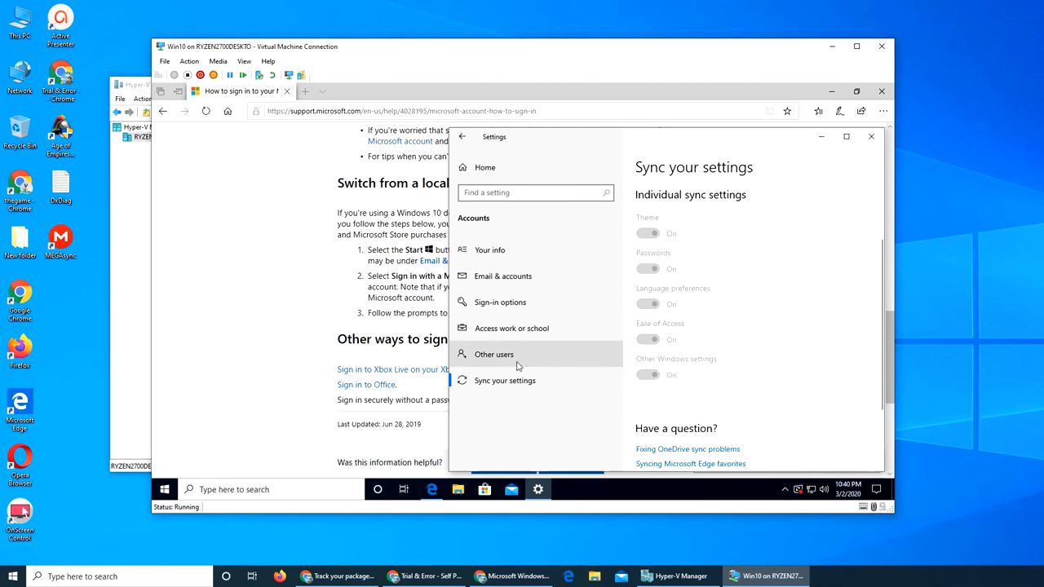
{"action": "left_click", "coordinate": [489, 249]}
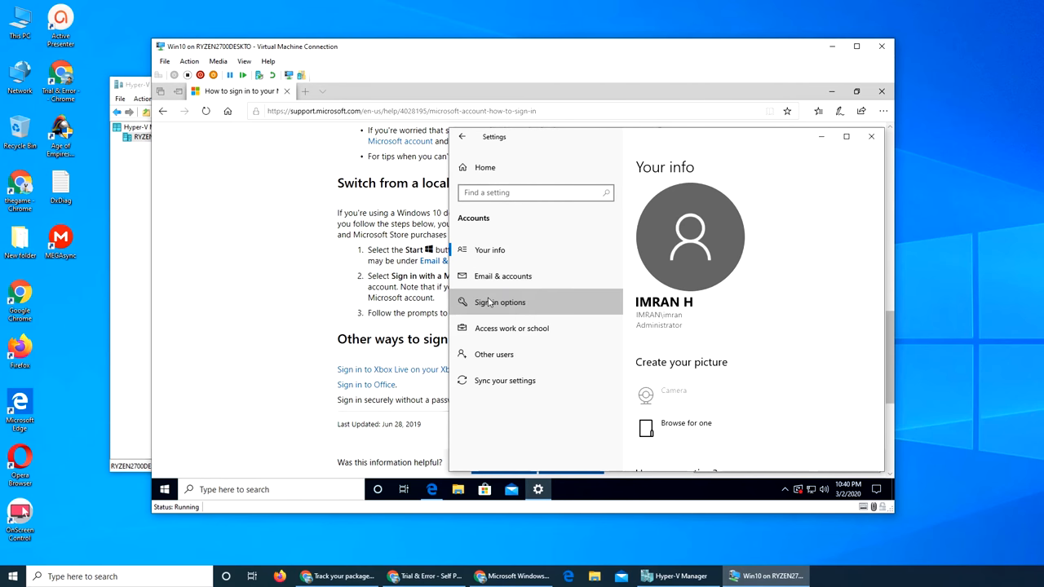
{"action": "left_click", "coordinate": [499, 302]}
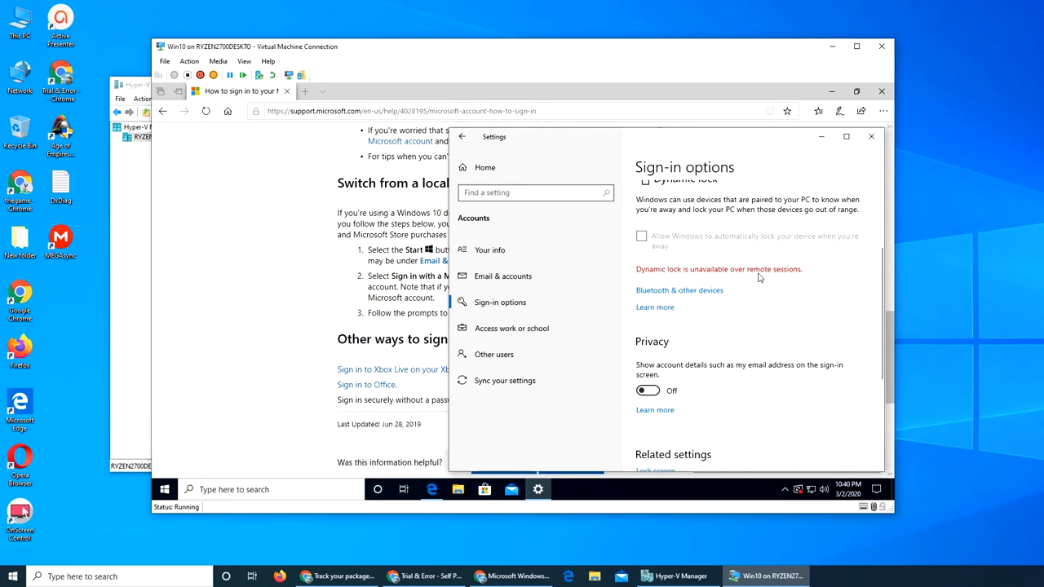
{"action": "mouse_move", "coordinate": [486, 276]}
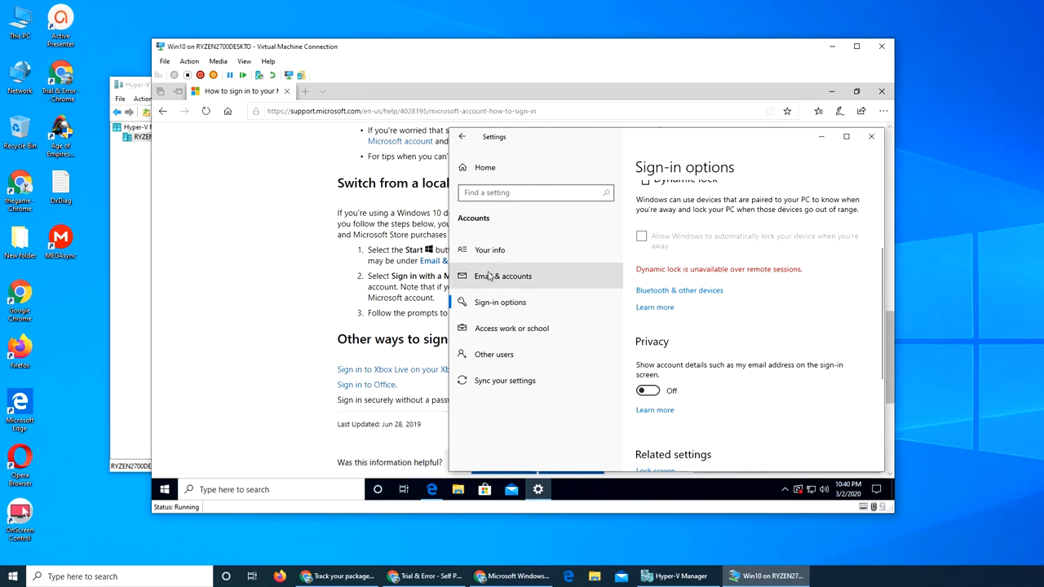
{"action": "left_click", "coordinate": [503, 276]}
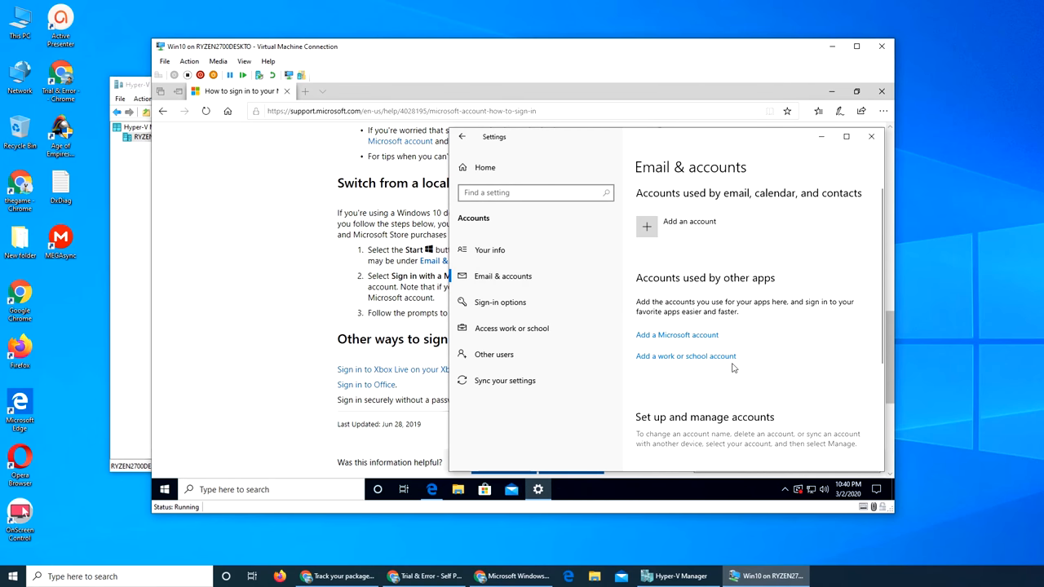
{"action": "left_click", "coordinate": [677, 334]}
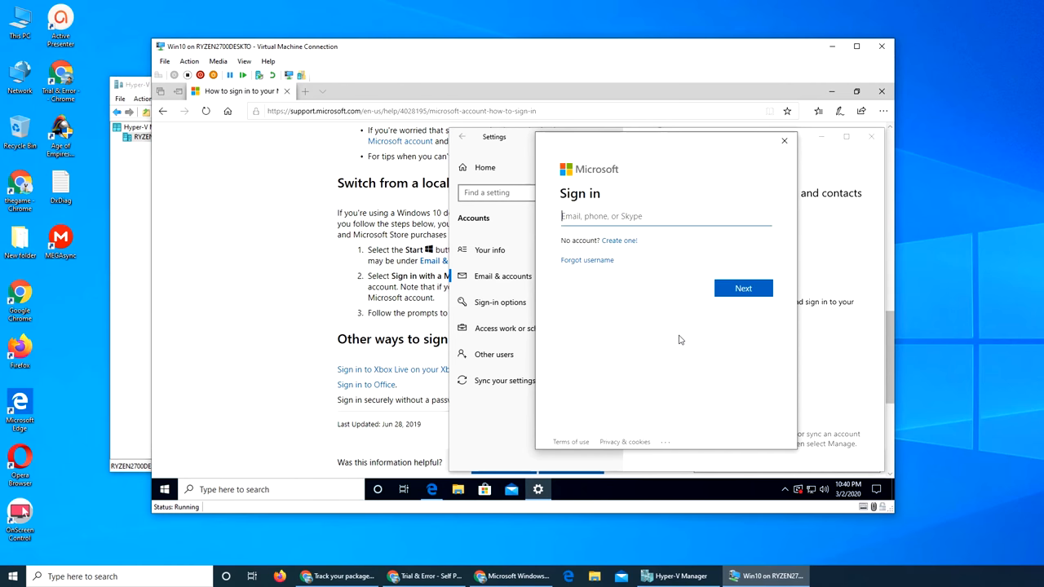
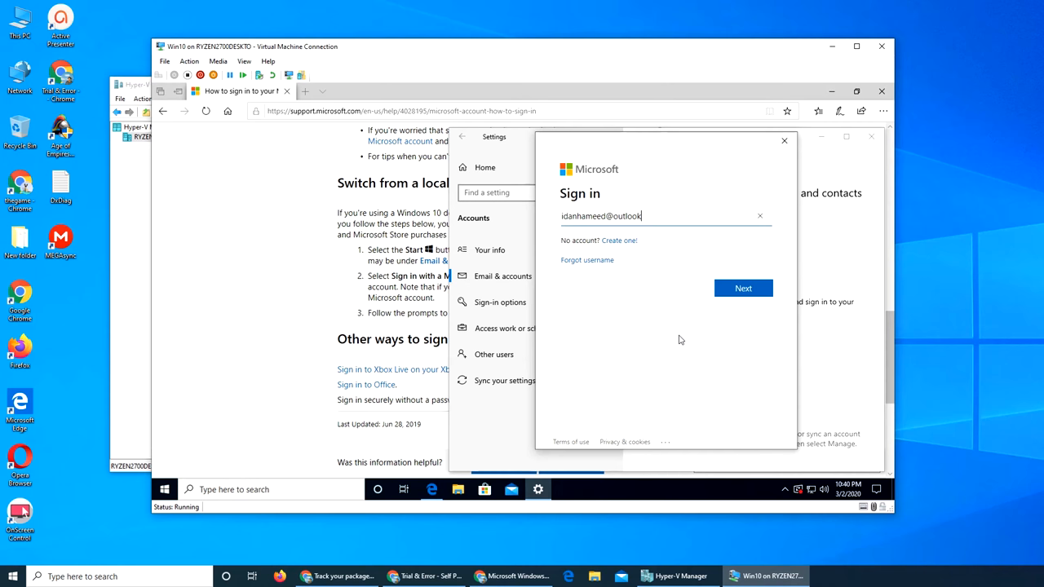
{"action": "left_click", "coordinate": [744, 287]}
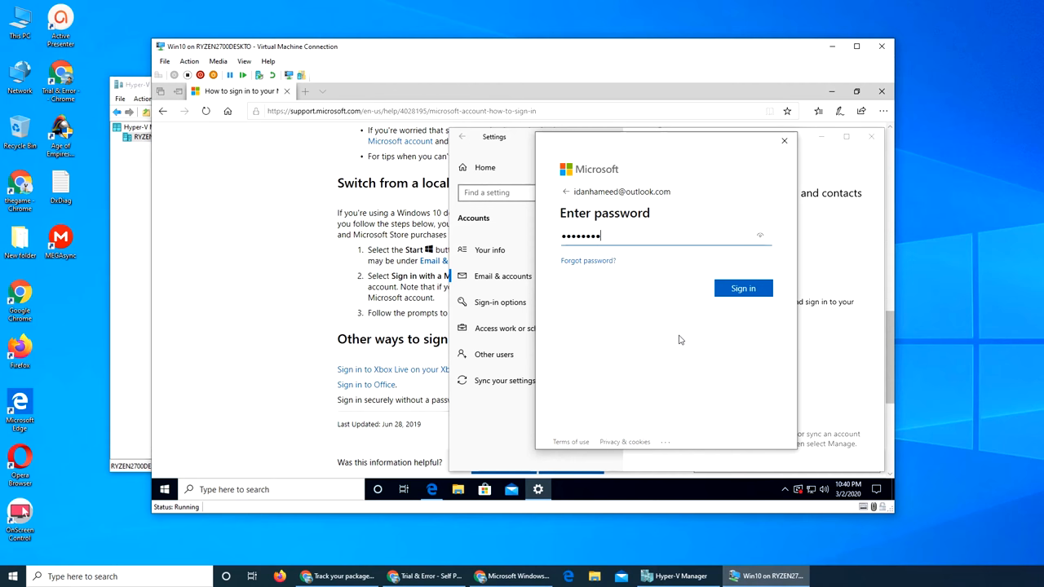
{"action": "left_click", "coordinate": [744, 287]}
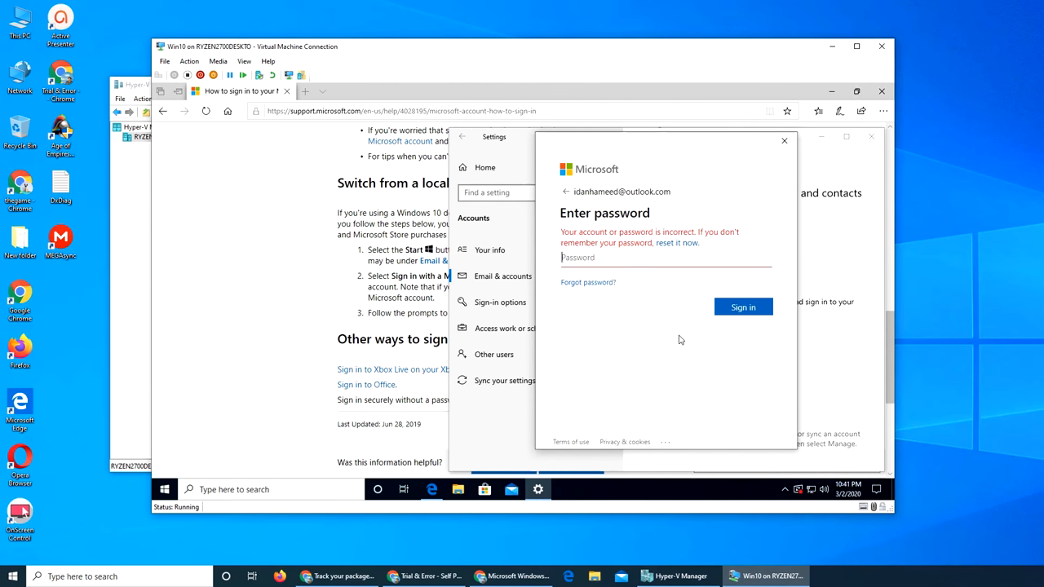
- Re-enter the password and complete the Microsoft account sign-in for other apps
{"action": "type", "text": "••••"}
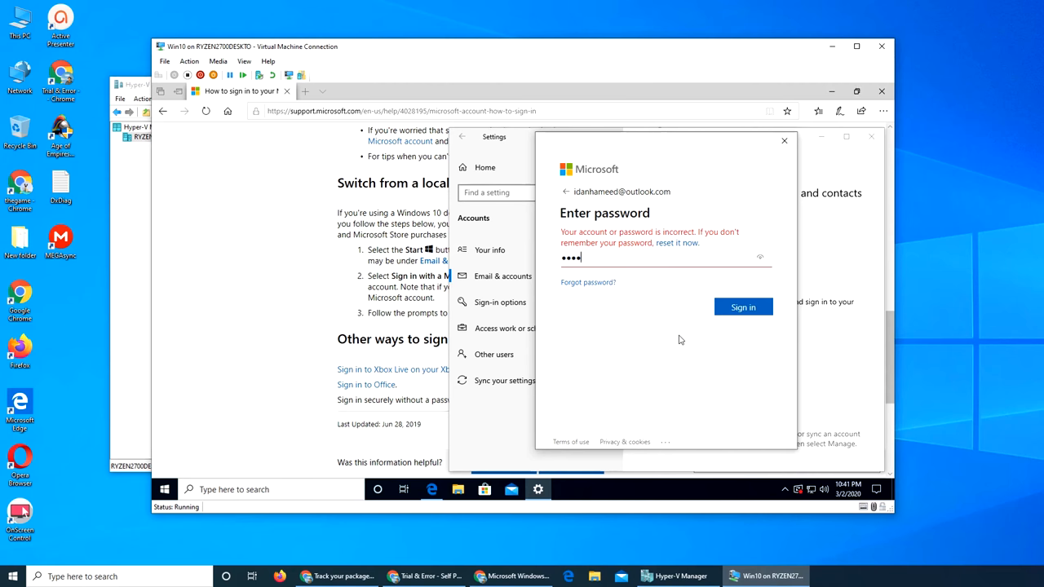
{"action": "type", "text": "••"}
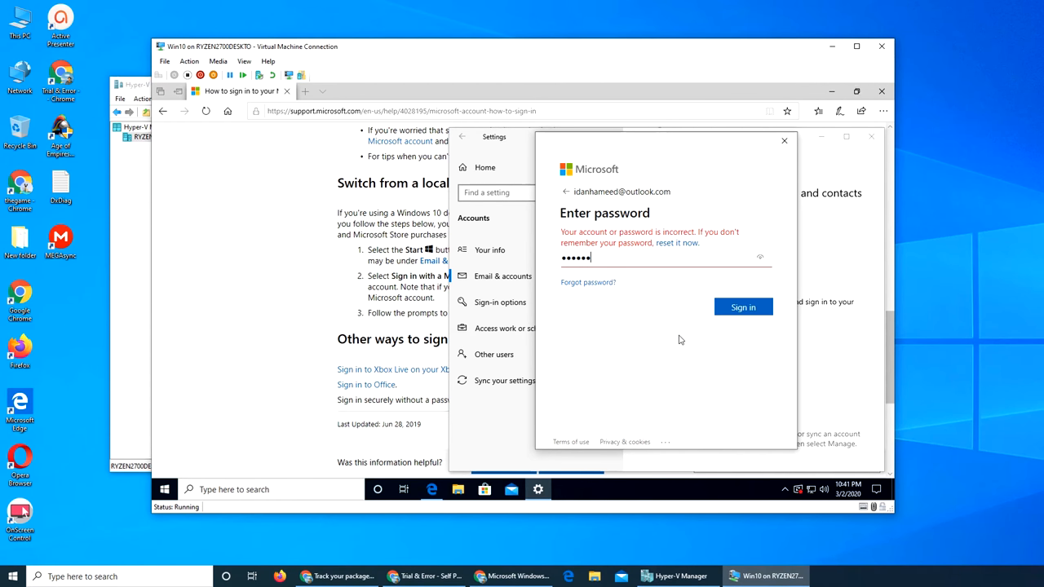
{"action": "left_click", "coordinate": [783, 140]}
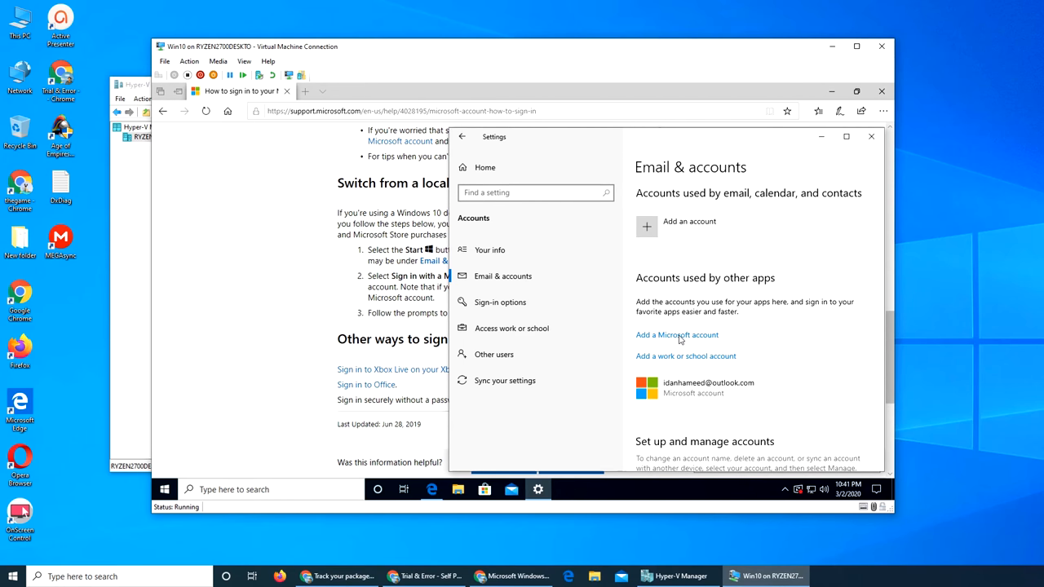
{"action": "mouse_move", "coordinate": [817, 353]}
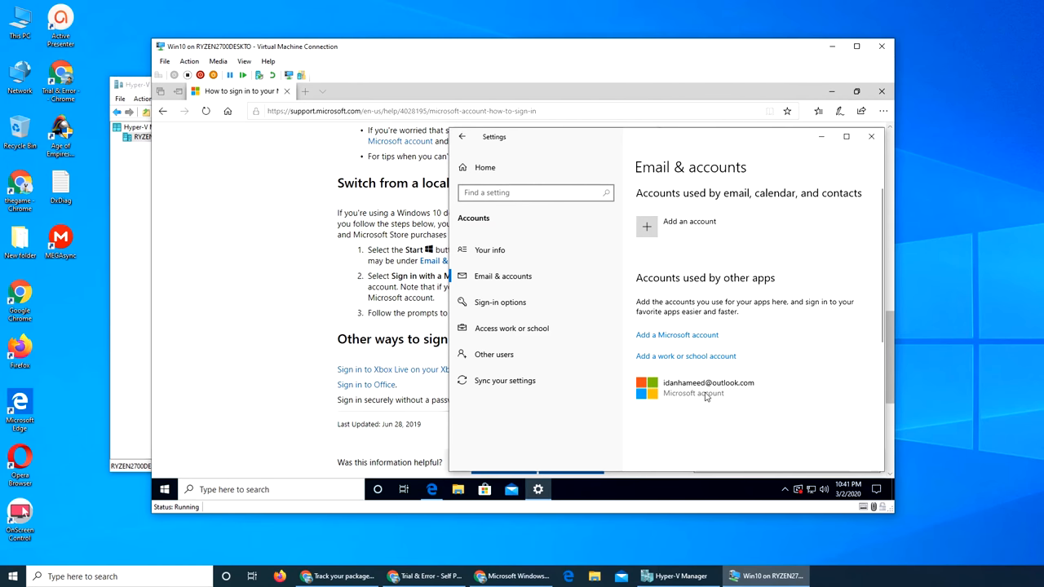
- Show the Manage and Remove options for the added outlook.com account
{"action": "left_click", "coordinate": [705, 393]}
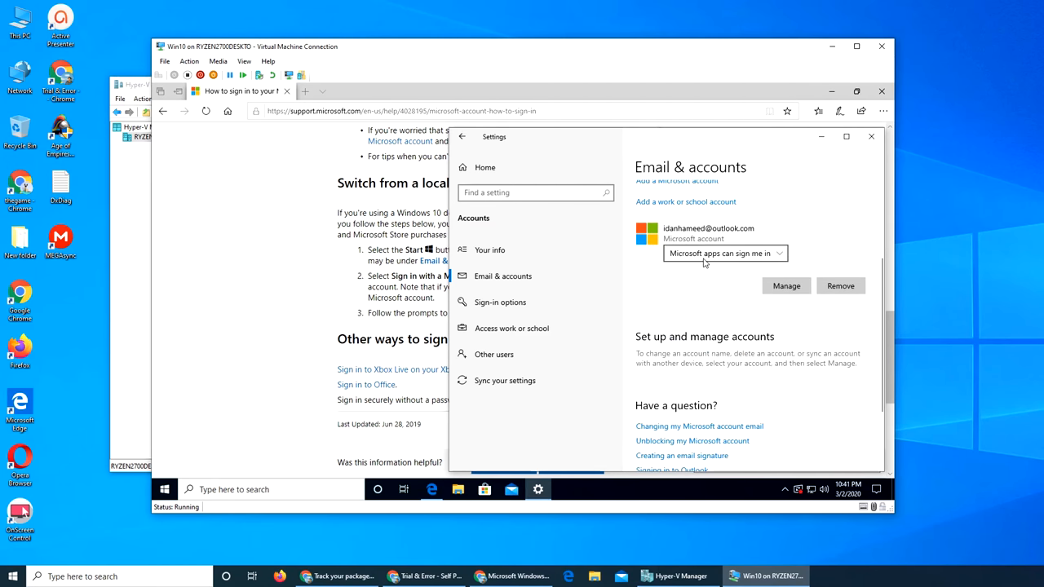
{"action": "mouse_move", "coordinate": [732, 255]}
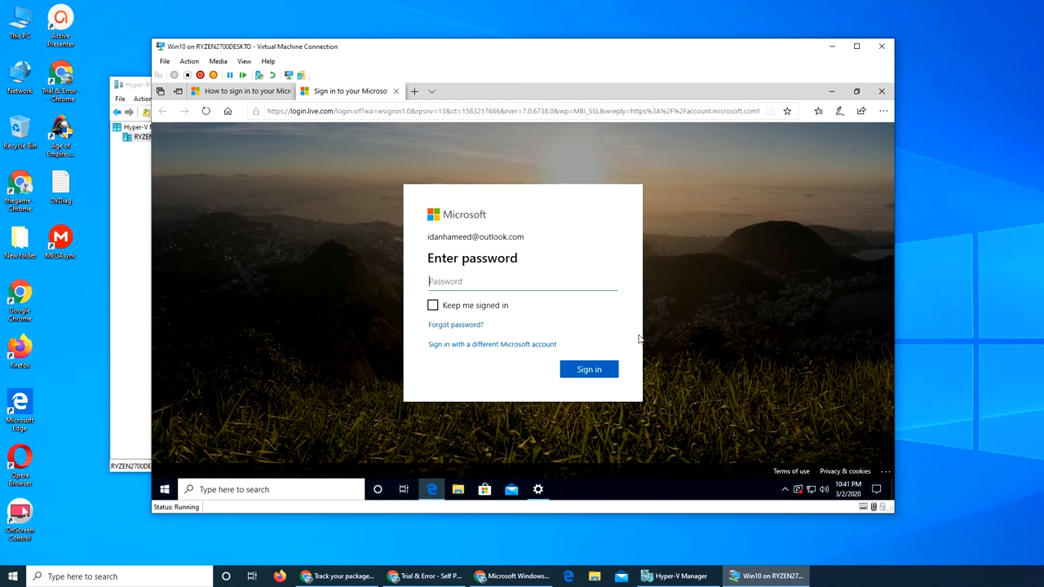
- Sign in at login.live.com and open the newwin10 device under Devices
{"action": "type", "text": "••••••"}
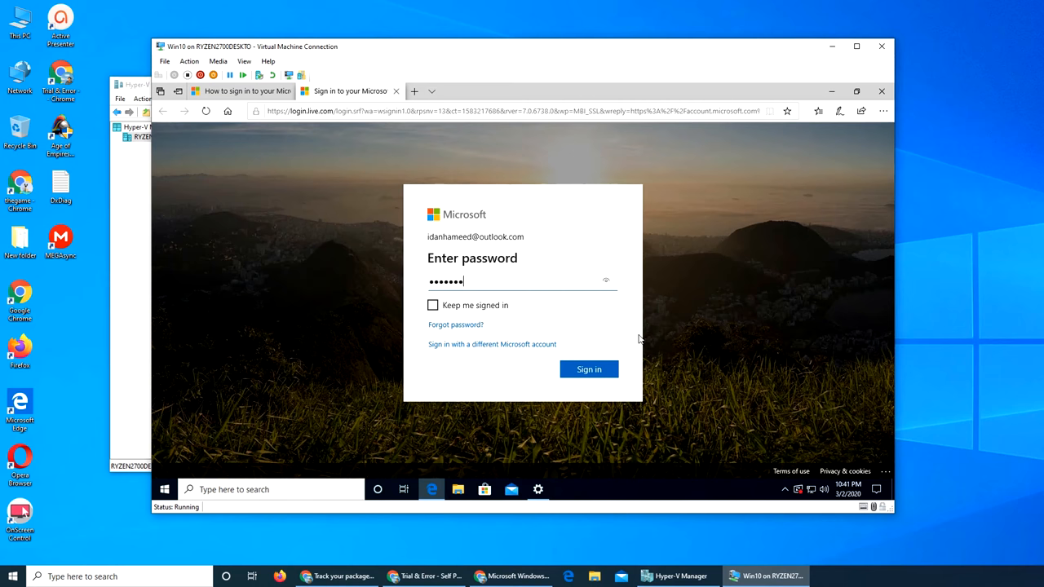
{"action": "left_click", "coordinate": [588, 369]}
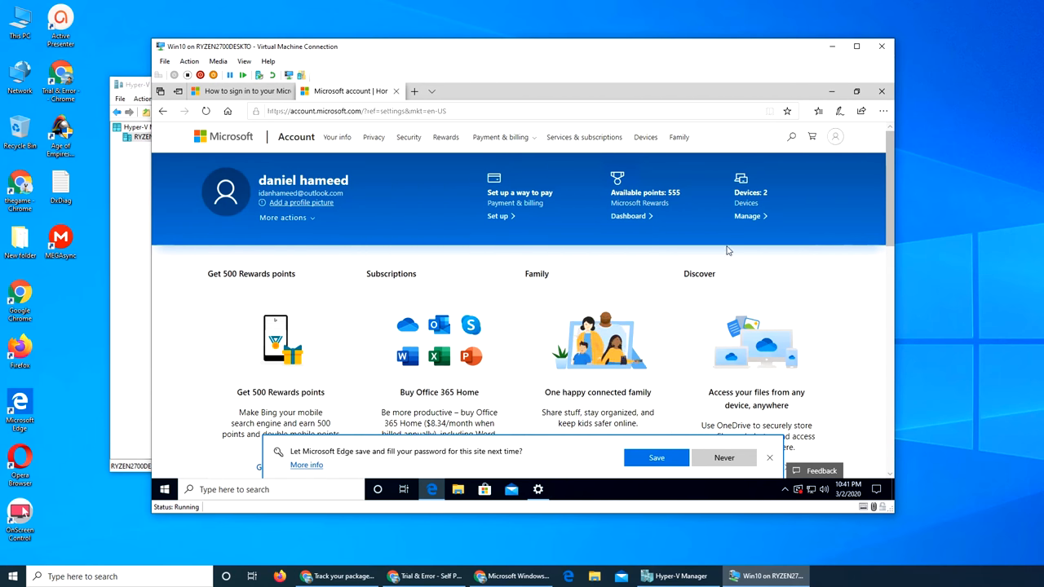
{"action": "mouse_move", "coordinate": [612, 251]}
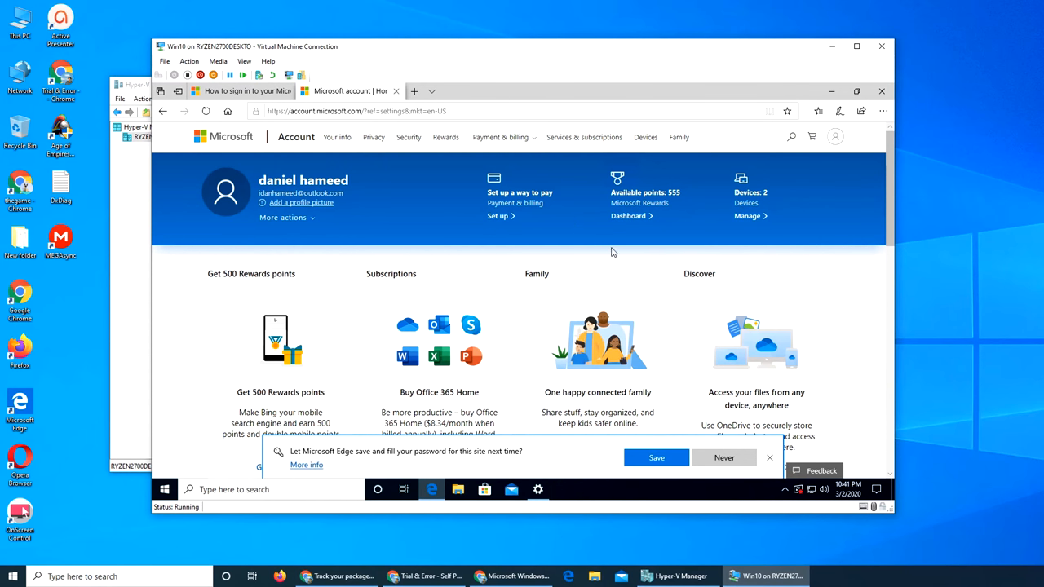
{"action": "scroll", "scroll_direction": "down", "scroll_amount": 3}
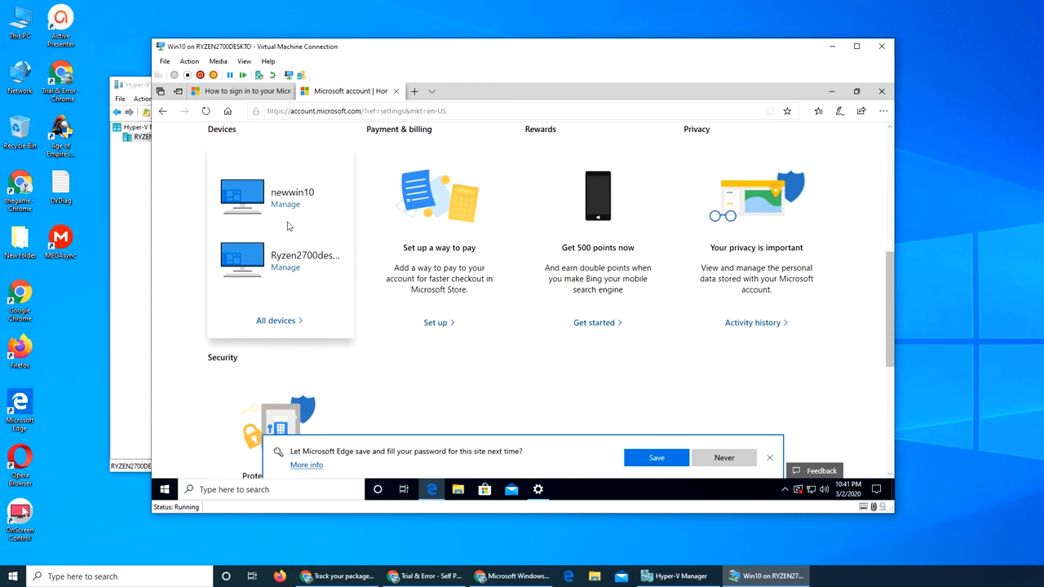
{"action": "mouse_move", "coordinate": [307, 204]}
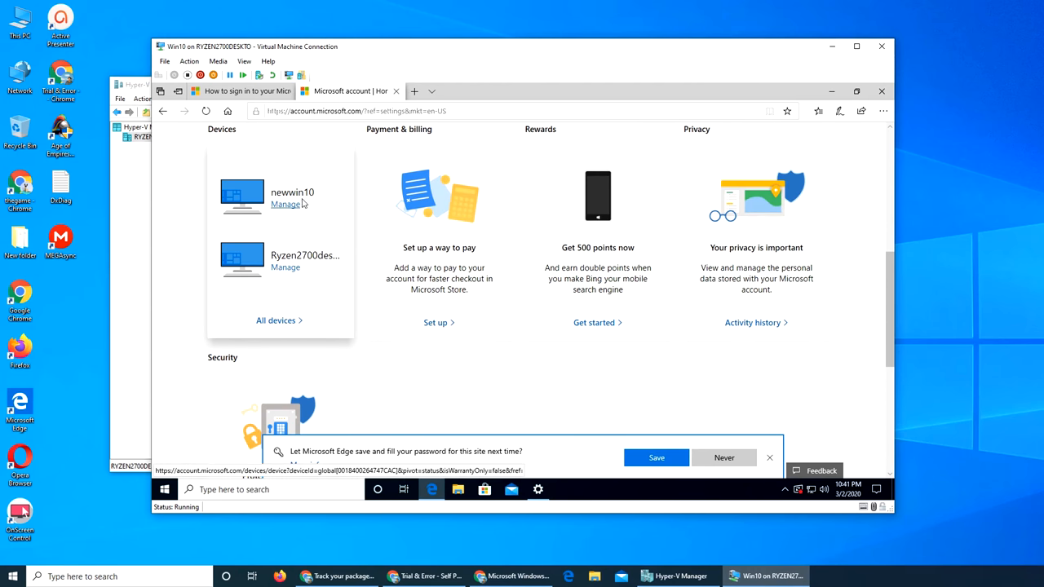
{"action": "left_click", "coordinate": [244, 92]}
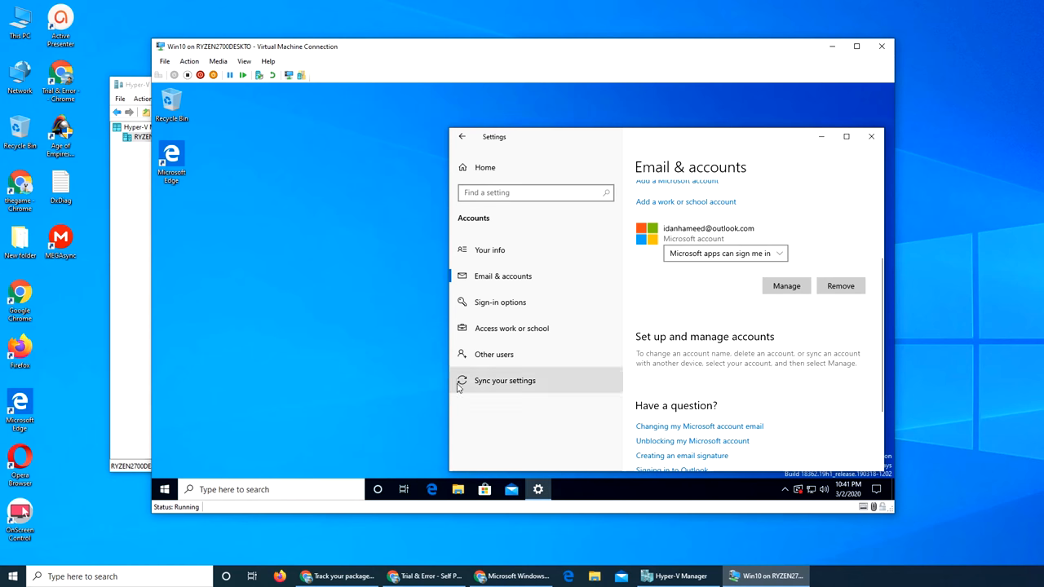
- Go to Sync your settings and read the Bing answer on how Windows 10 settings sync works
{"action": "left_click", "coordinate": [506, 380]}
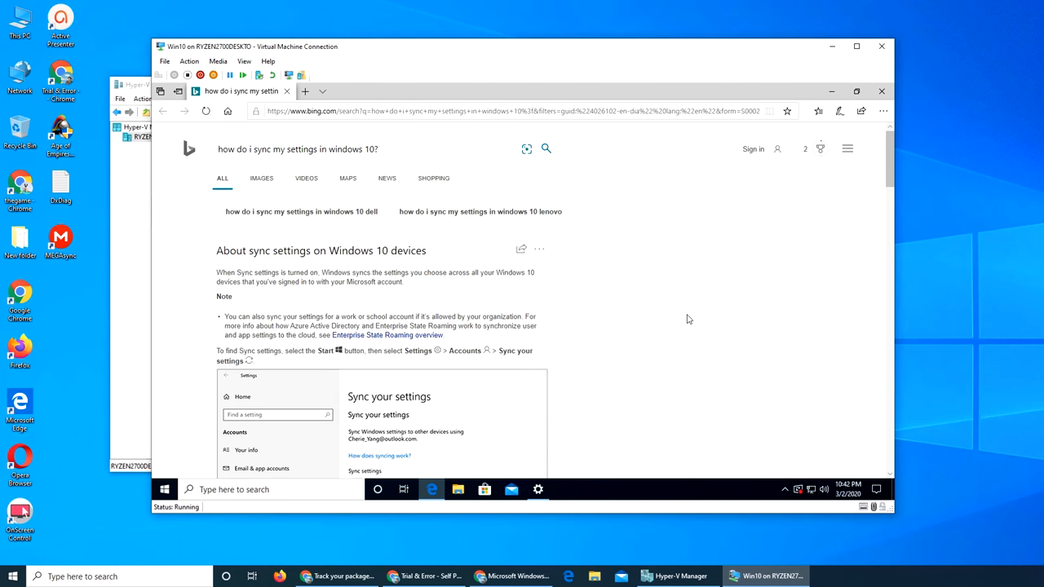
{"action": "scroll", "scroll_direction": "down", "scroll_amount": 3}
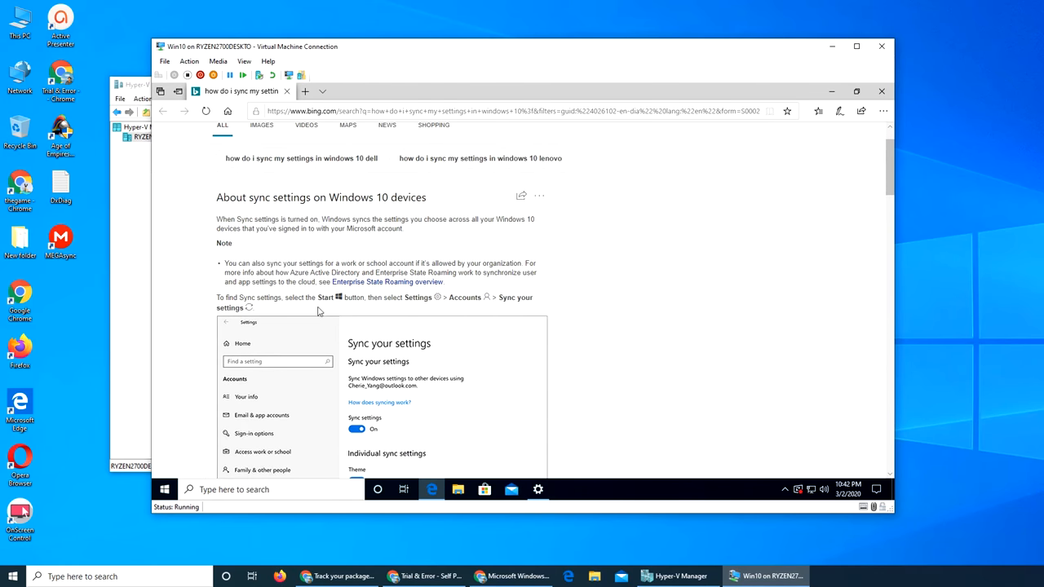
{"action": "scroll", "scroll_direction": "down", "scroll_amount": 3}
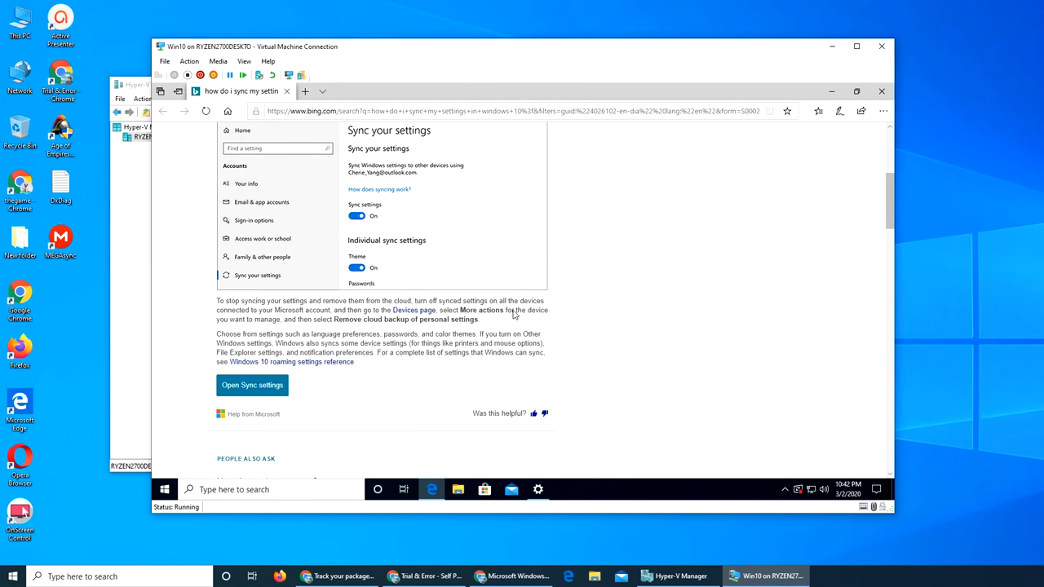
{"action": "scroll", "scroll_direction": "up", "scroll_amount": 3}
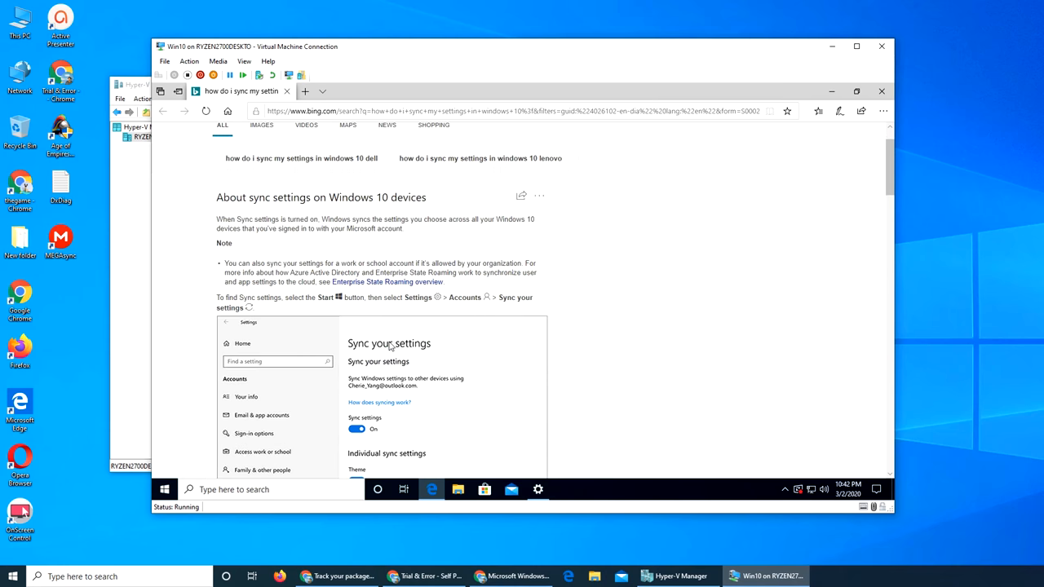
{"action": "mouse_move", "coordinate": [387, 281]}
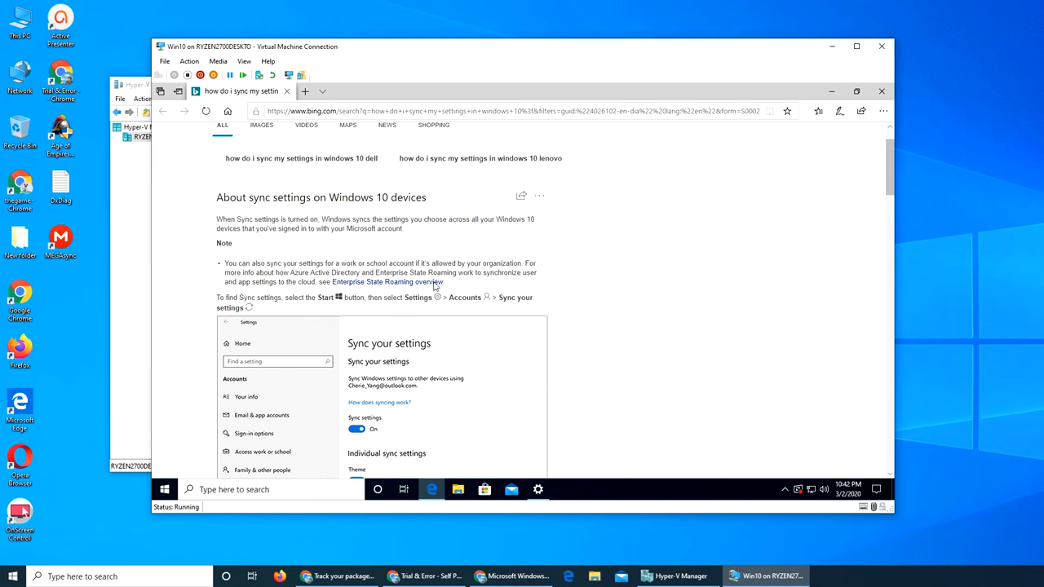
{"action": "mouse_move", "coordinate": [454, 281]}
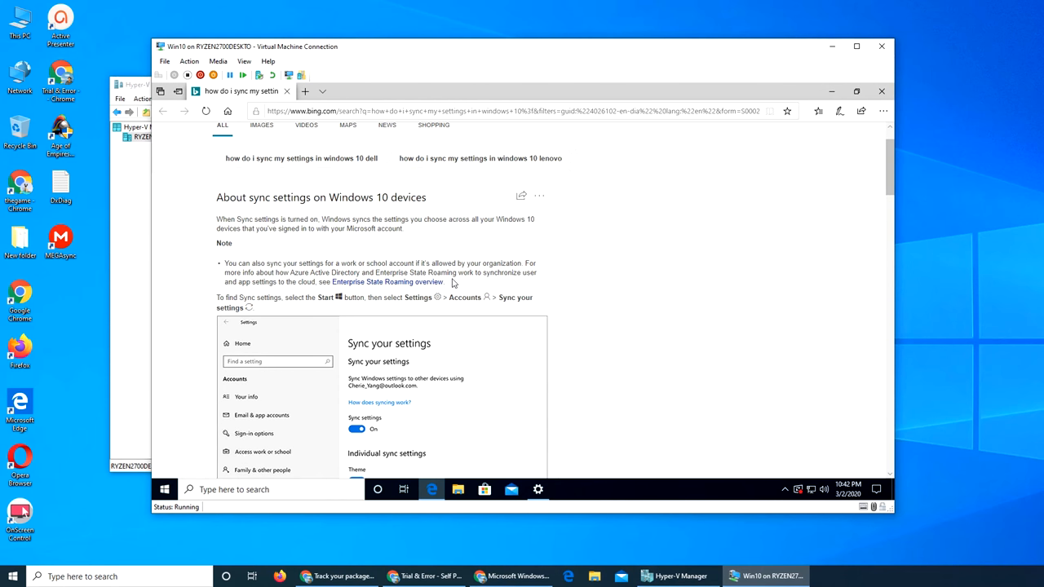
{"action": "mouse_move", "coordinate": [503, 281]}
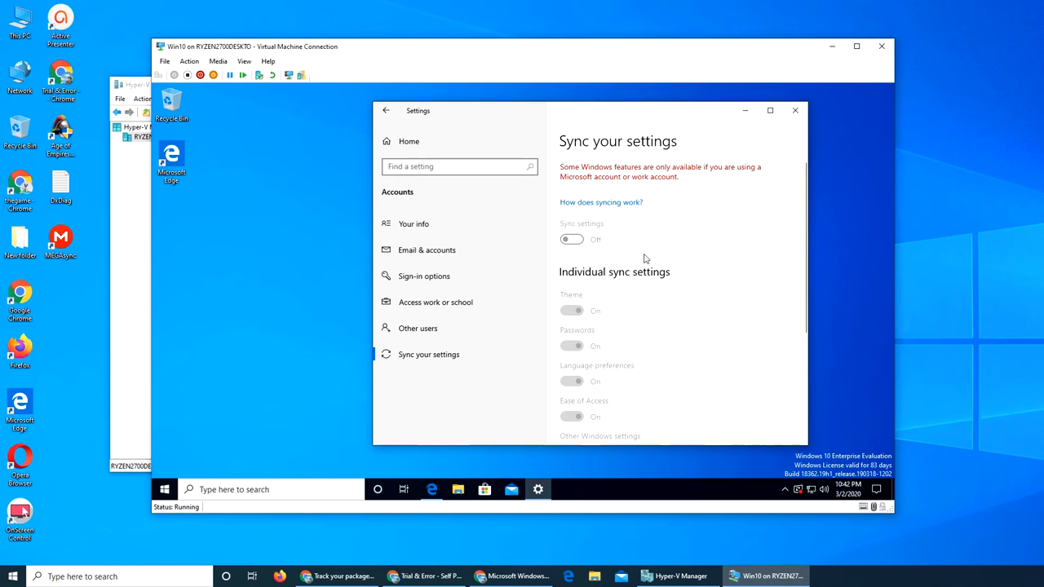
{"action": "mouse_move", "coordinate": [649, 323]}
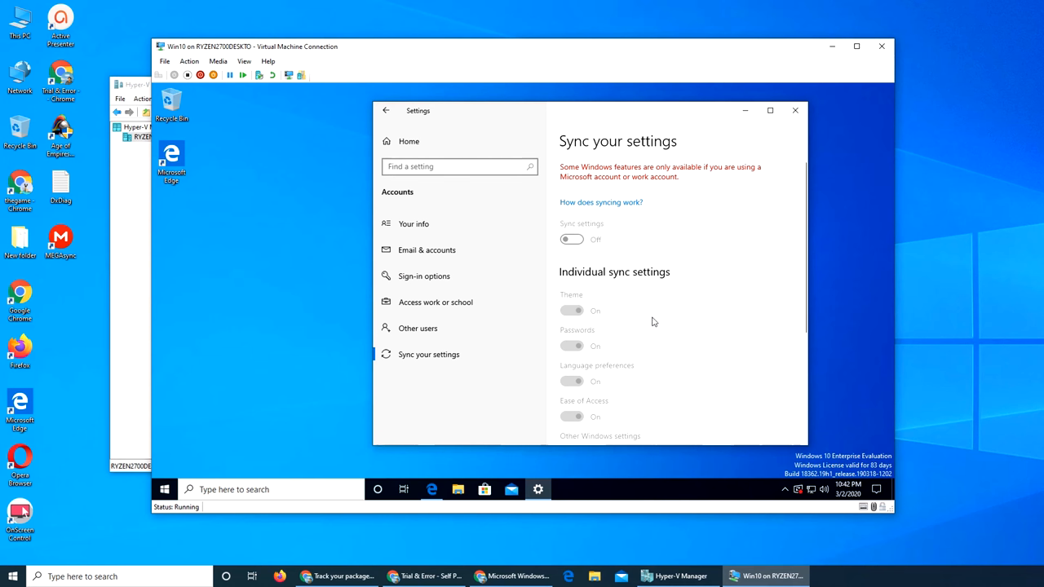
{"action": "mouse_move", "coordinate": [649, 326]}
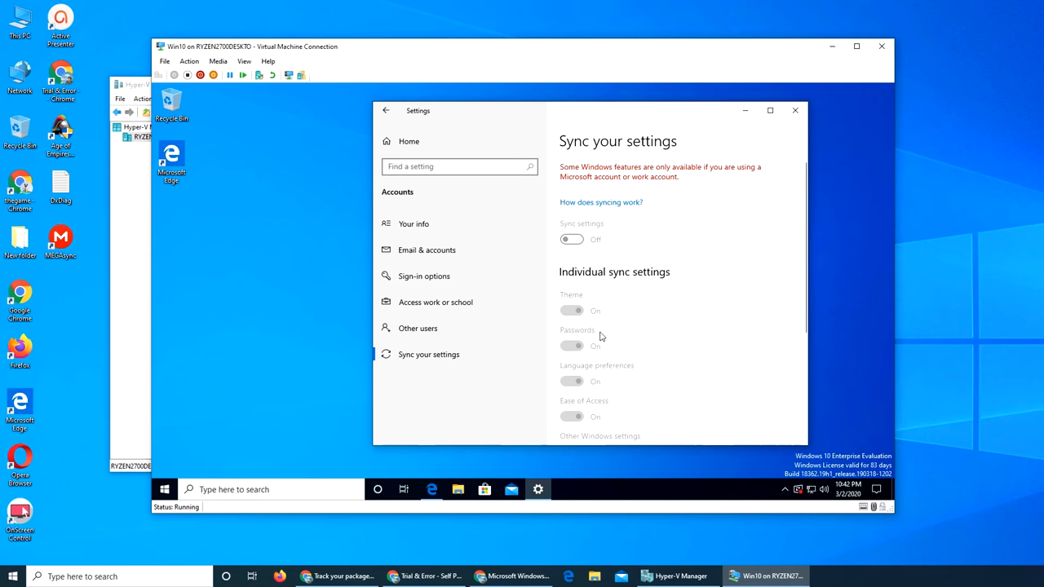
- Review the sync-unavailable warning, then return to the Email & accounts page
{"action": "scroll", "scroll_direction": "down", "scroll_amount": 3}
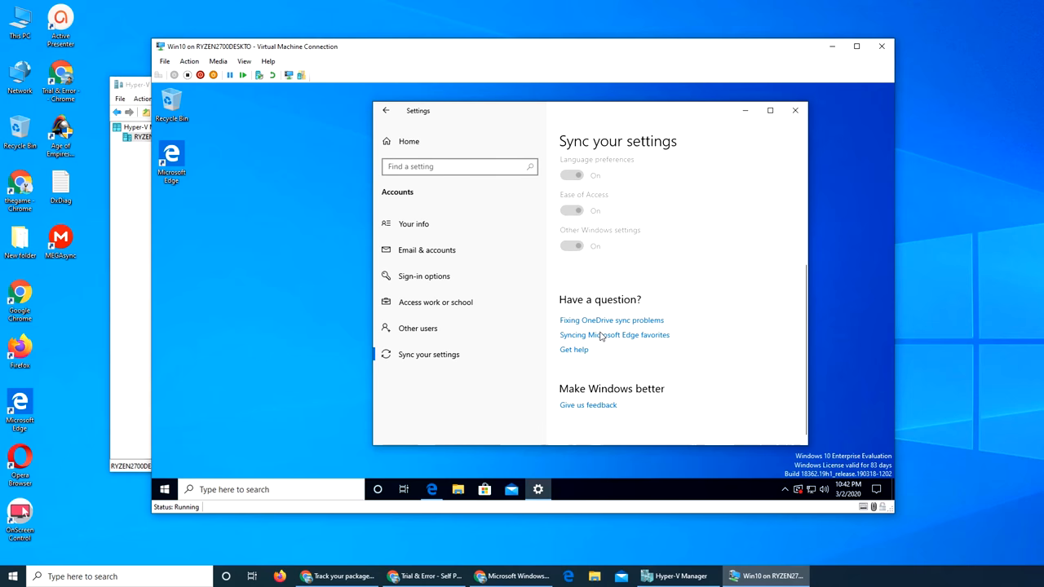
{"action": "mouse_move", "coordinate": [731, 372]}
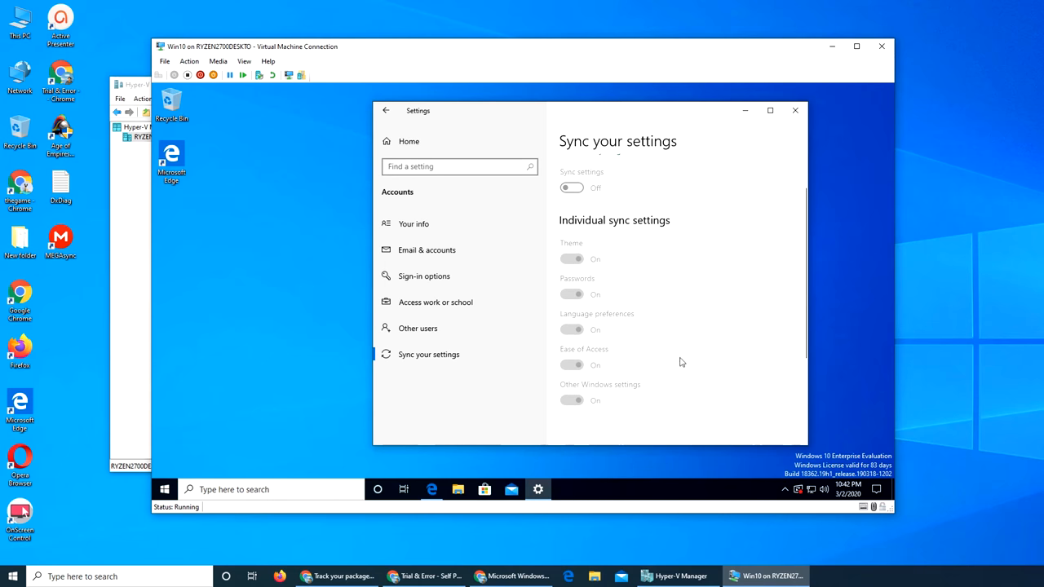
{"action": "mouse_move", "coordinate": [665, 287]}
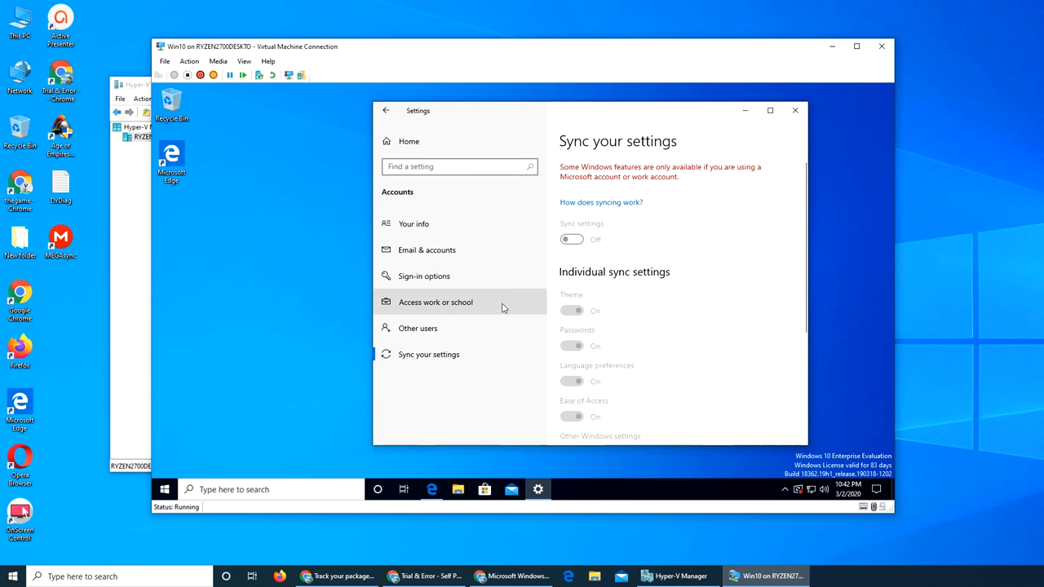
{"action": "mouse_move", "coordinate": [406, 223]}
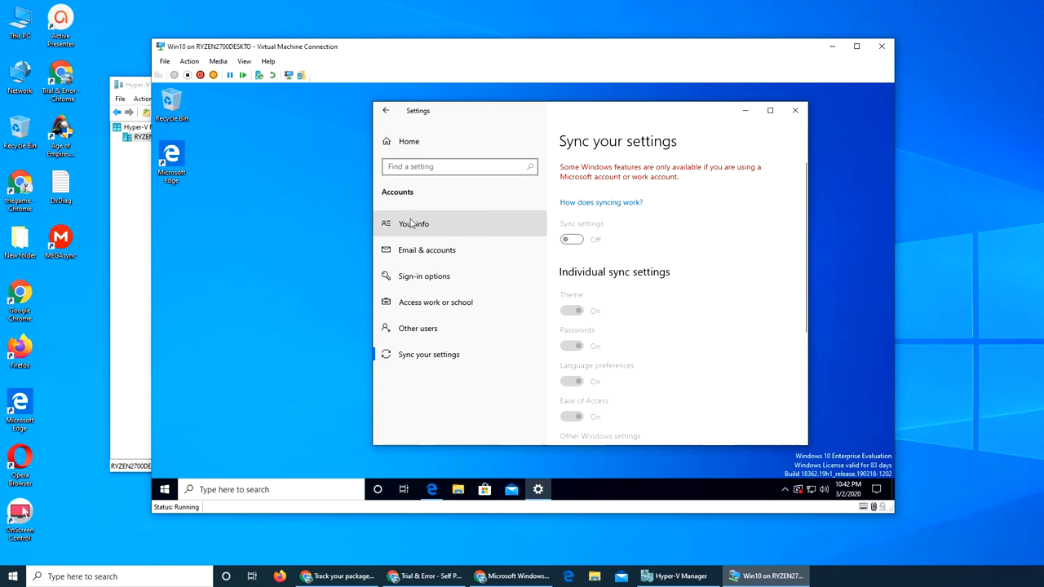
{"action": "left_click", "coordinate": [428, 250]}
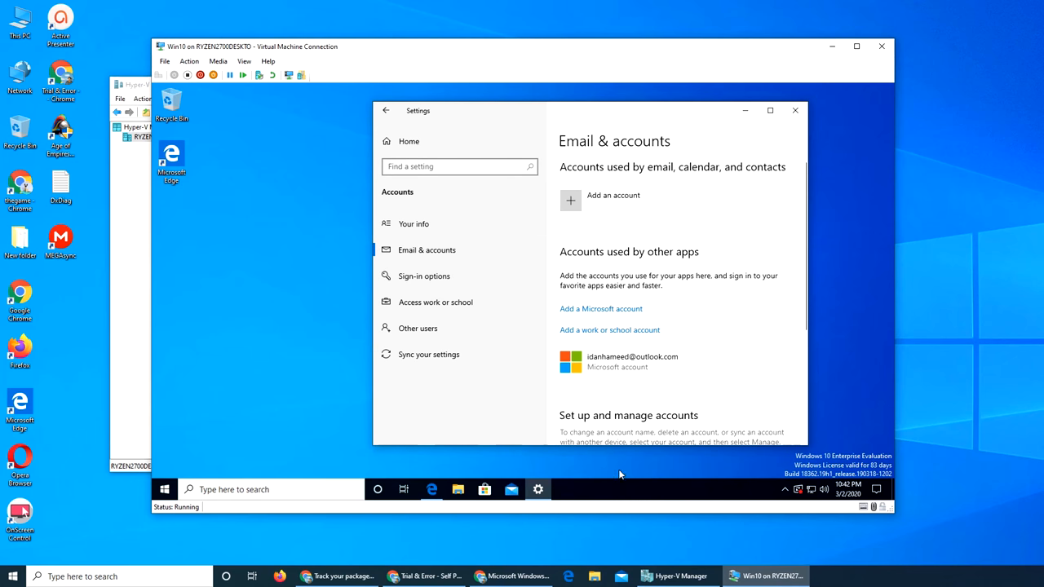
{"action": "left_click", "coordinate": [511, 490]}
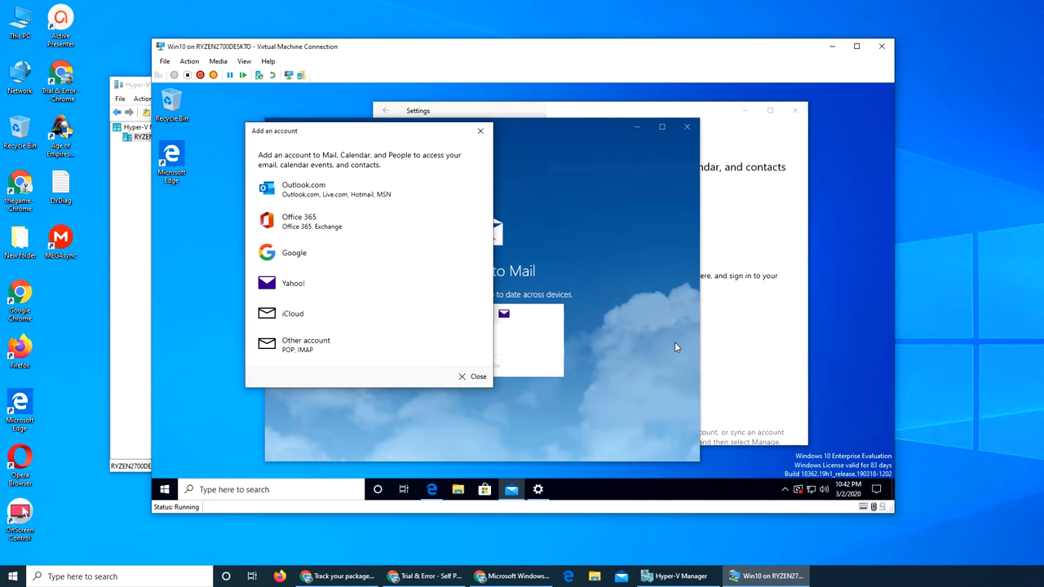
{"action": "mouse_move", "coordinate": [452, 235]}
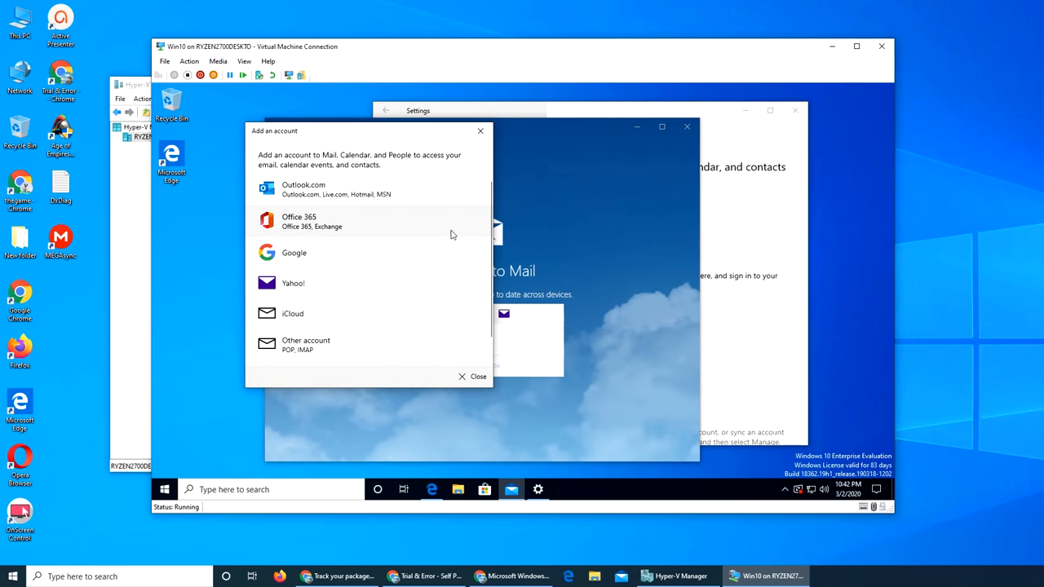
{"action": "mouse_move", "coordinate": [336, 196]}
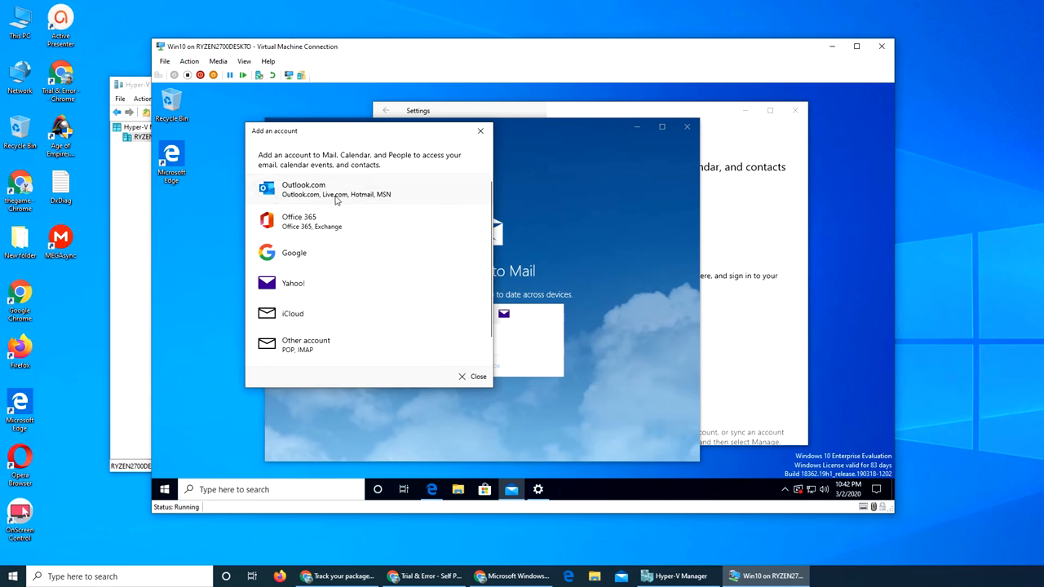
{"action": "left_click", "coordinate": [327, 189]}
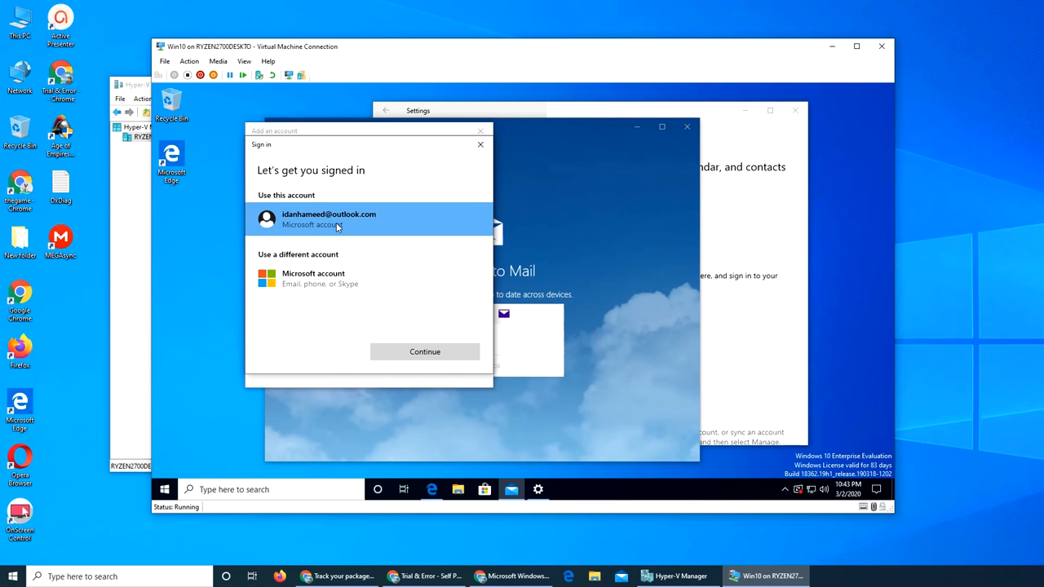
{"action": "mouse_move", "coordinate": [480, 144]}
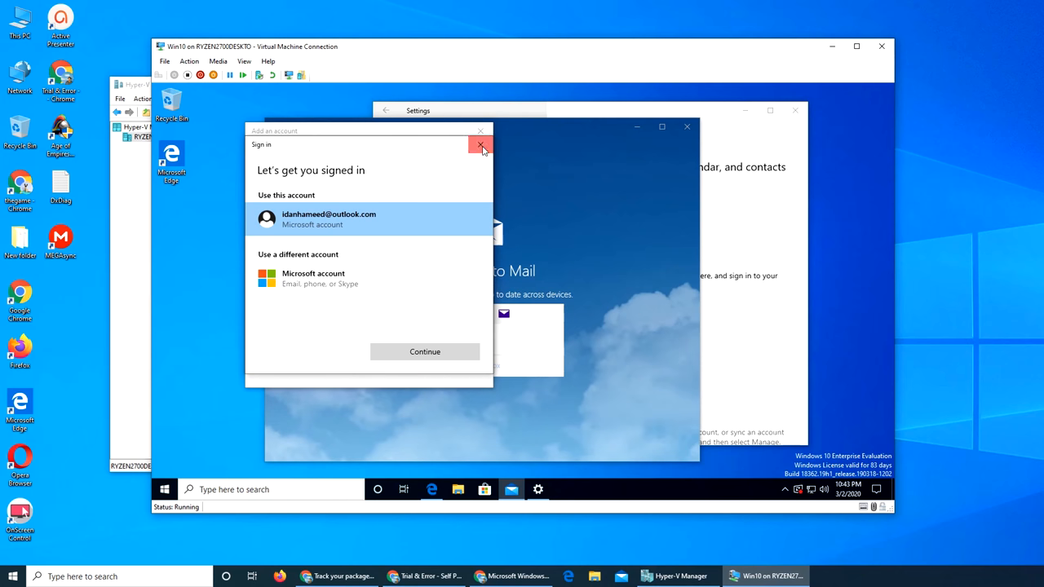
{"action": "left_click", "coordinate": [481, 145]}
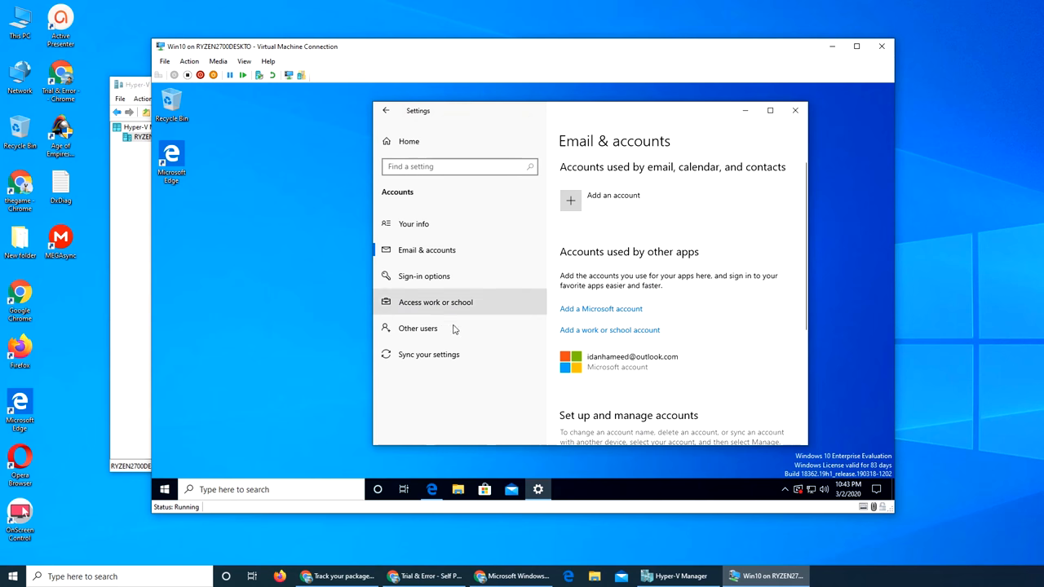
{"action": "mouse_move", "coordinate": [399, 466]}
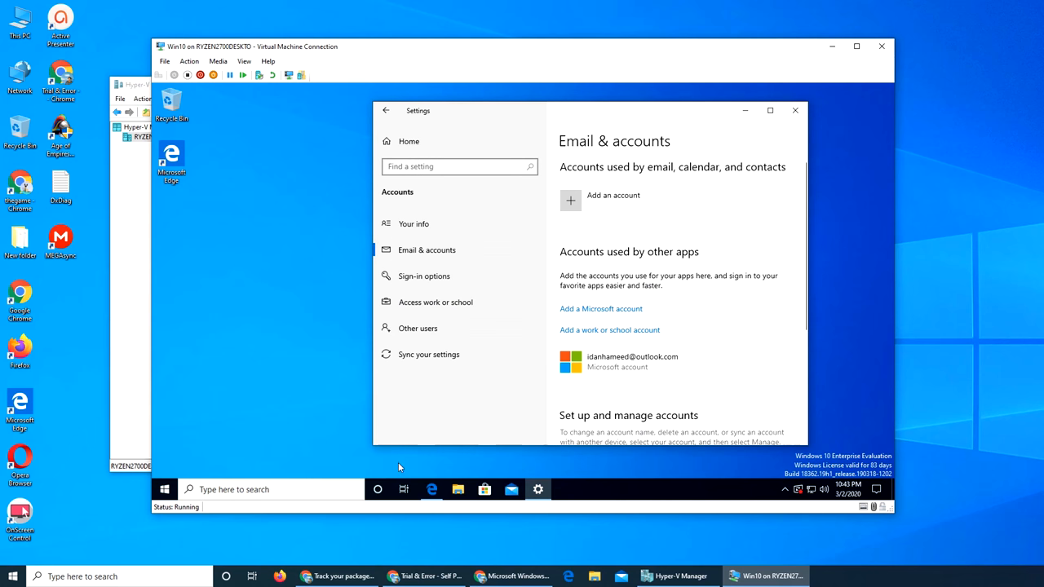
{"action": "mouse_move", "coordinate": [264, 329]}
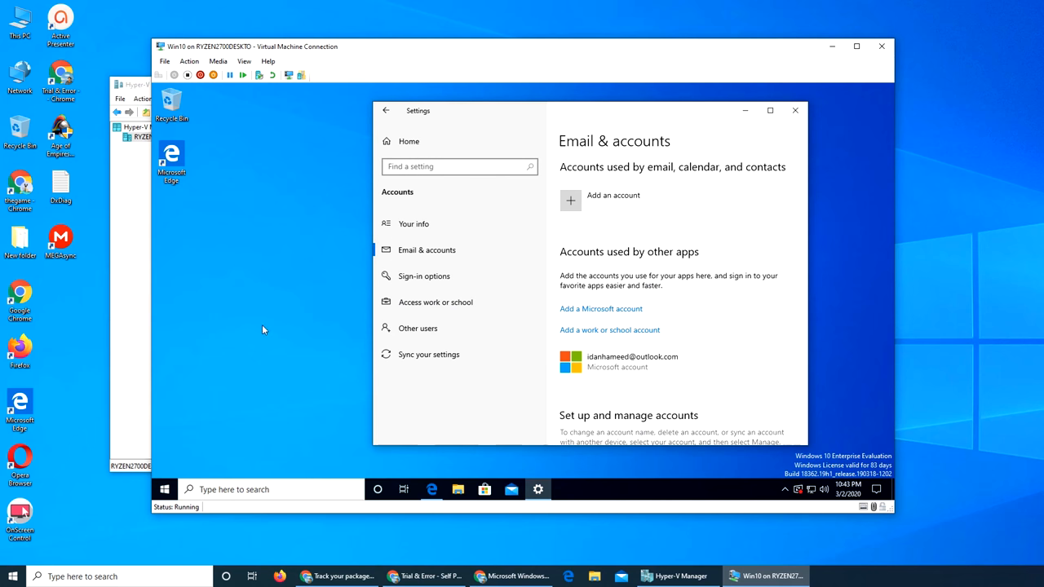
{"action": "mouse_move", "coordinate": [287, 336]}
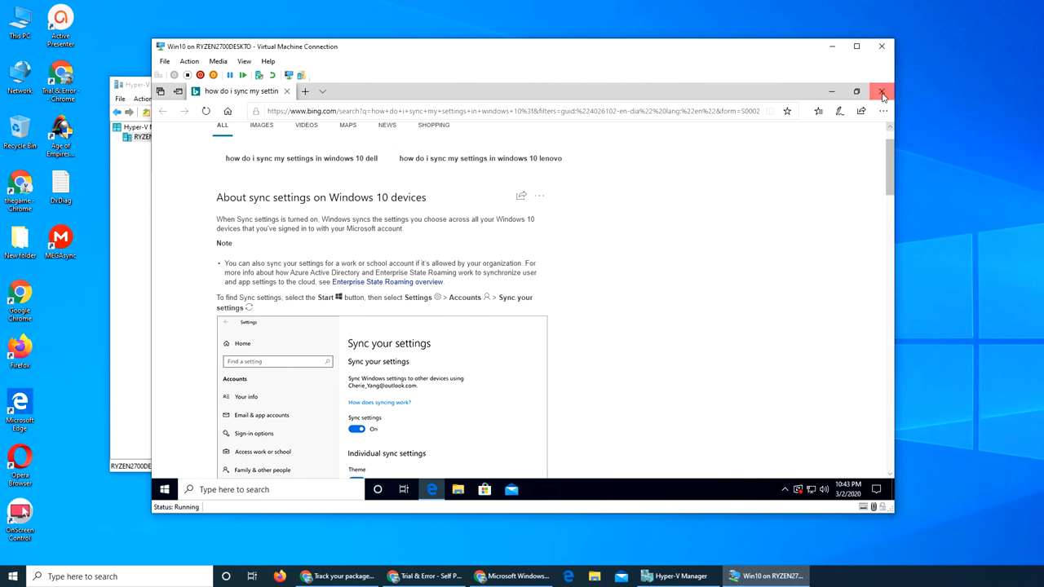
- Visit outlook.live.com, confirm it still asks for sign-in, then close Edge
{"action": "left_click", "coordinate": [876, 92]}
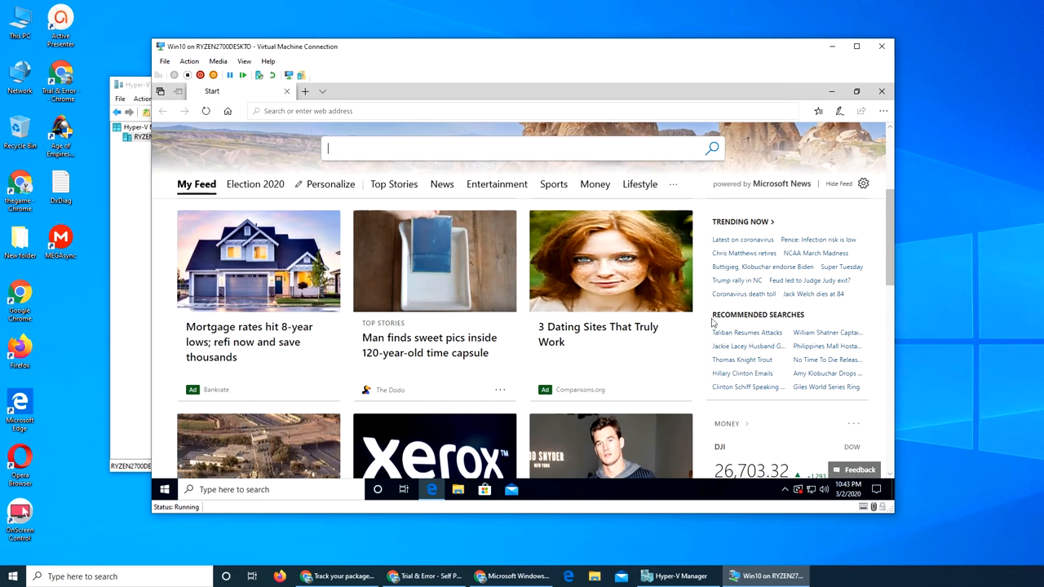
{"action": "scroll", "scroll_direction": "down", "scroll_amount": 3}
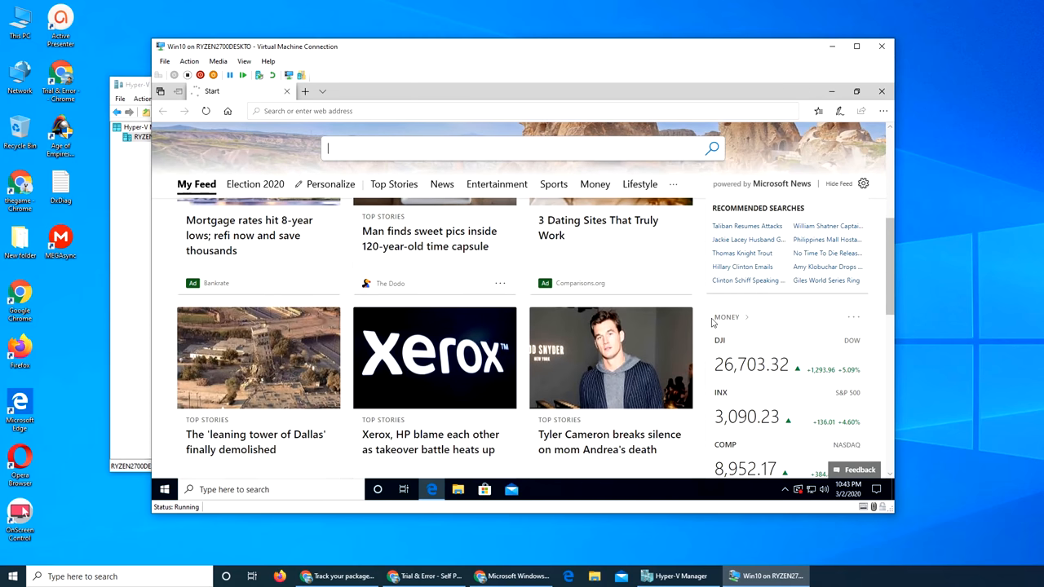
{"action": "scroll", "scroll_direction": "down", "scroll_amount": 3}
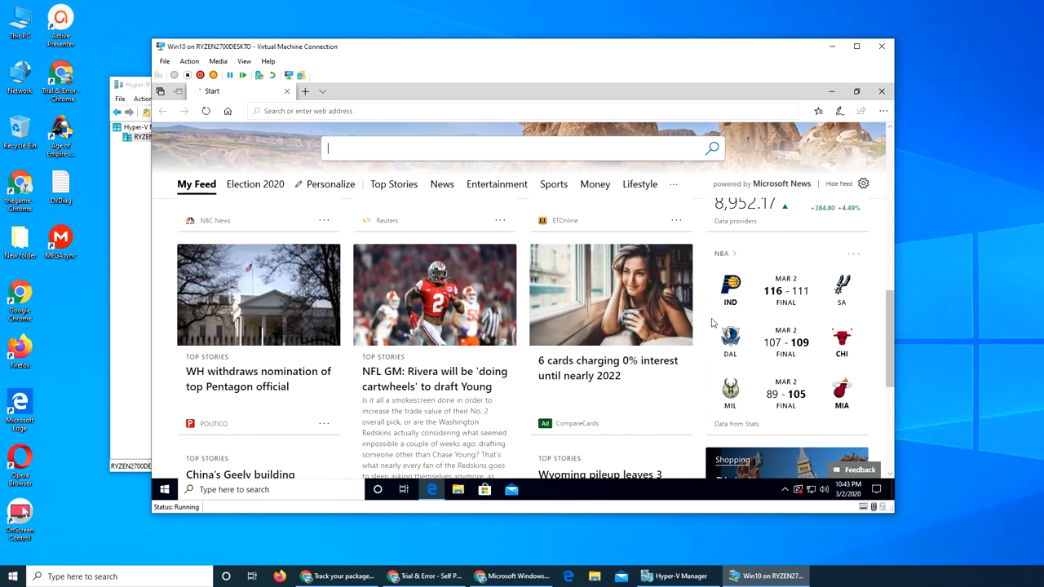
{"action": "scroll", "scroll_direction": "down", "scroll_amount": 3}
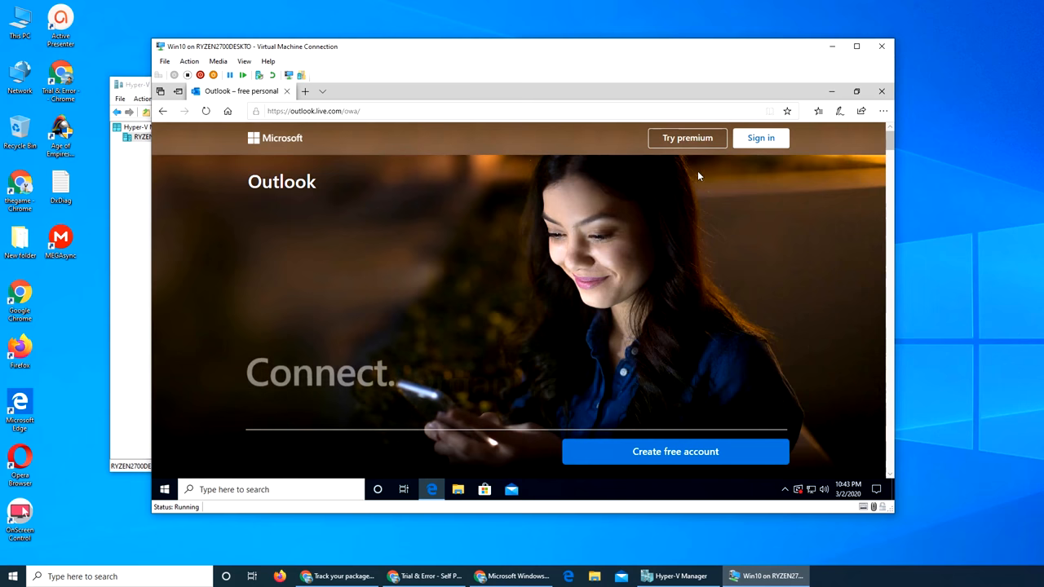
{"action": "left_click", "coordinate": [760, 137]}
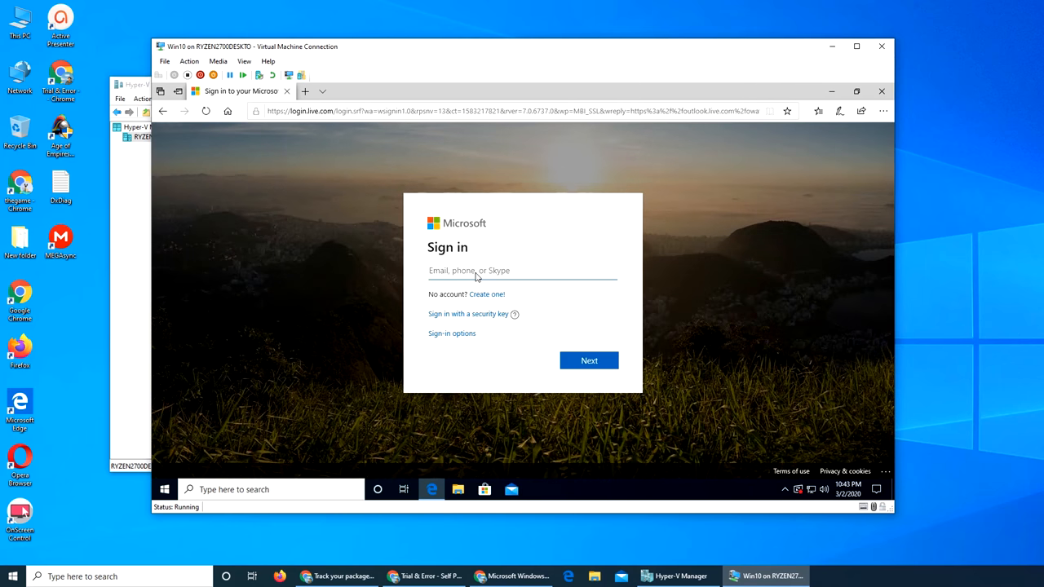
{"action": "left_click", "coordinate": [522, 271]}
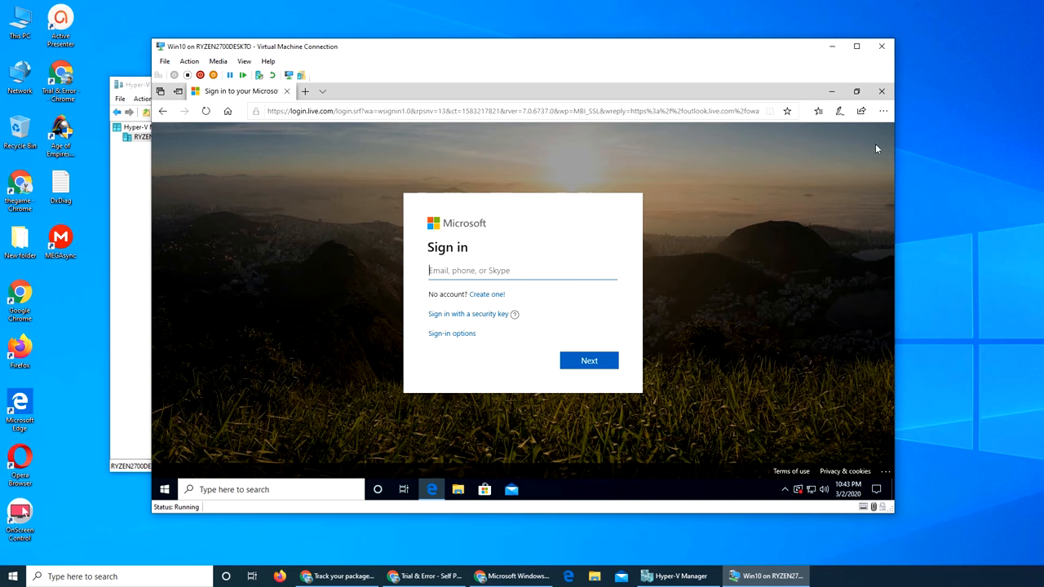
{"action": "left_click", "coordinate": [879, 91]}
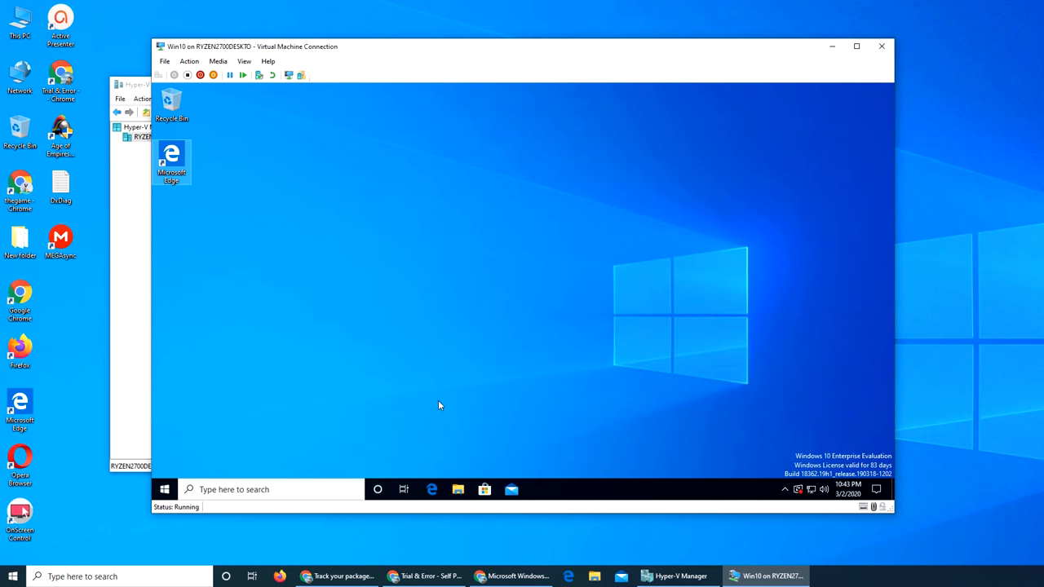
{"action": "left_click", "coordinate": [165, 489]}
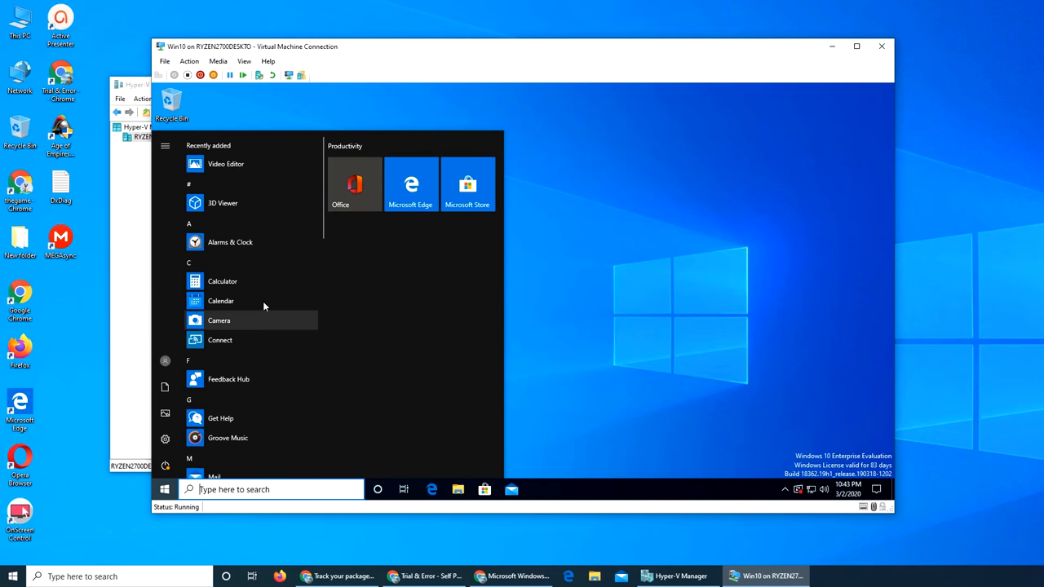
{"action": "scroll", "scroll_direction": "down", "scroll_amount": 3}
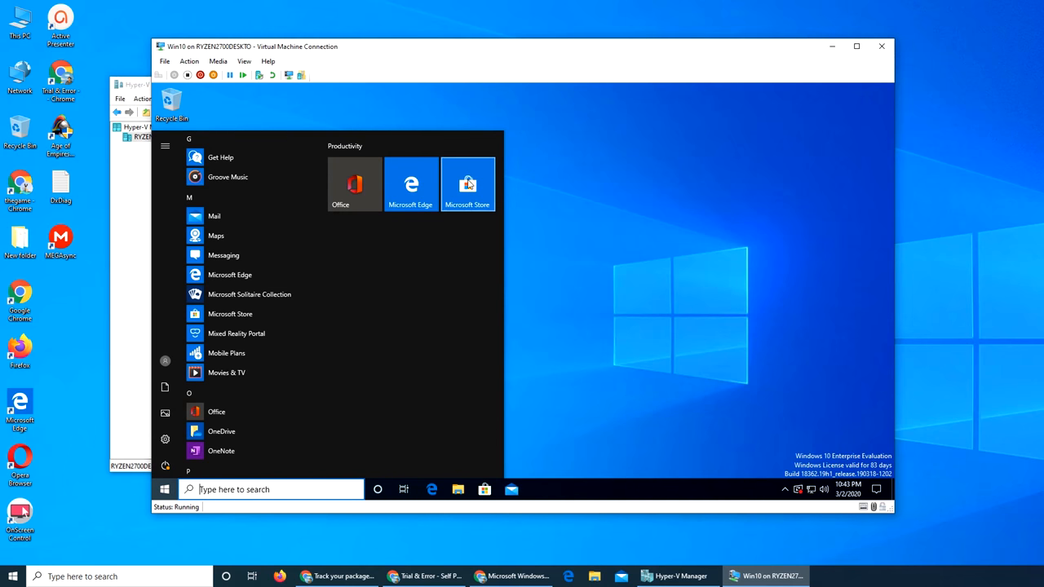
{"action": "left_click", "coordinate": [467, 183]}
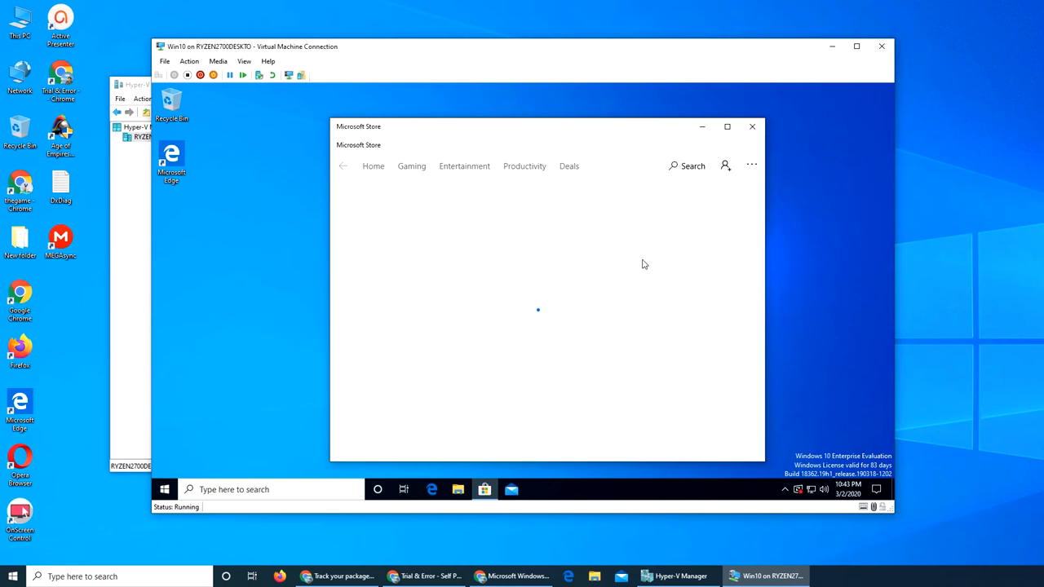
{"action": "left_click", "coordinate": [724, 149]}
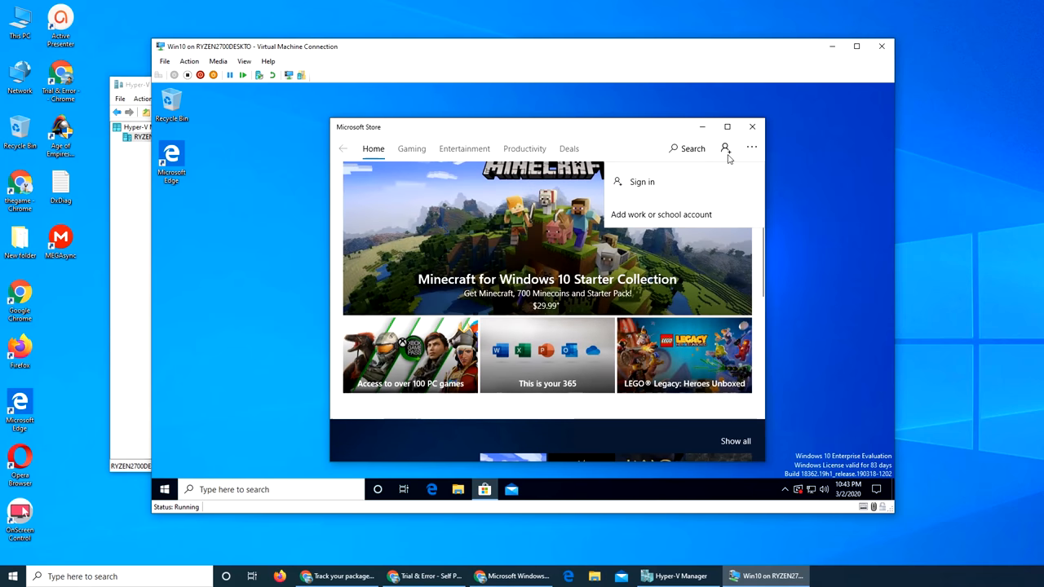
{"action": "left_click", "coordinate": [643, 181]}
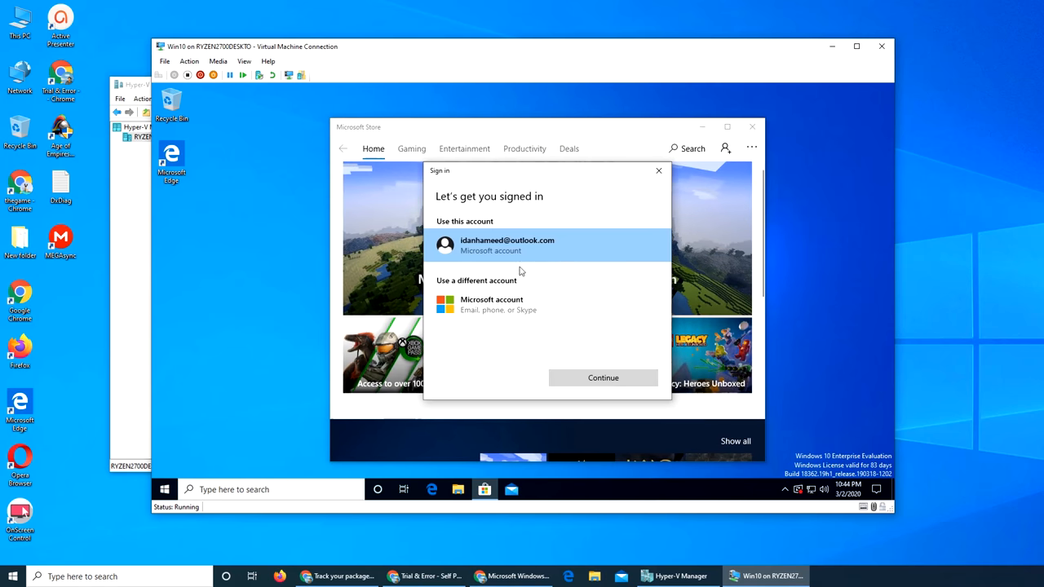
{"action": "left_click", "coordinate": [659, 172]}
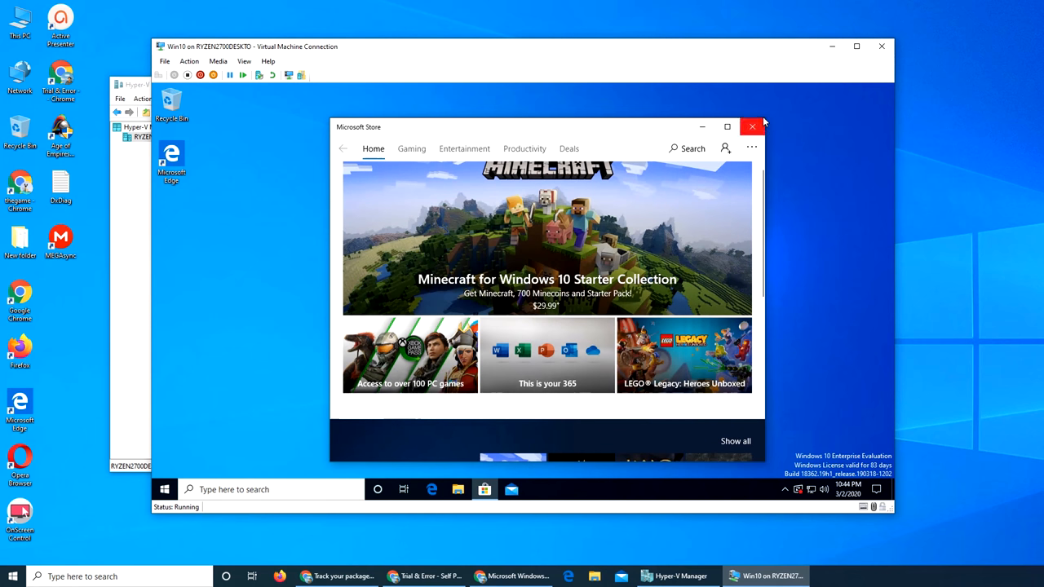
{"action": "left_click", "coordinate": [752, 127]}
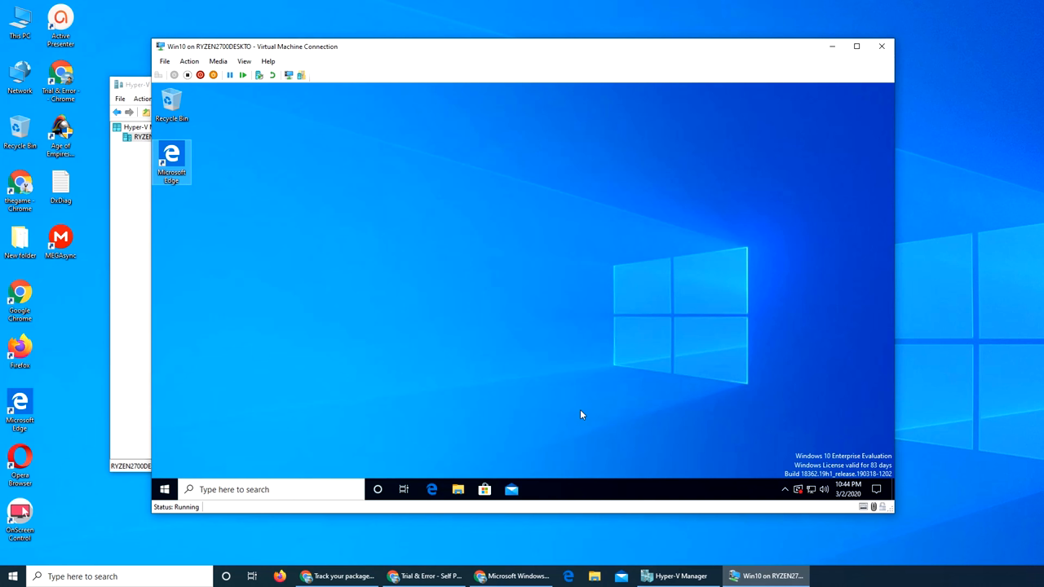
{"action": "mouse_move", "coordinate": [434, 489]}
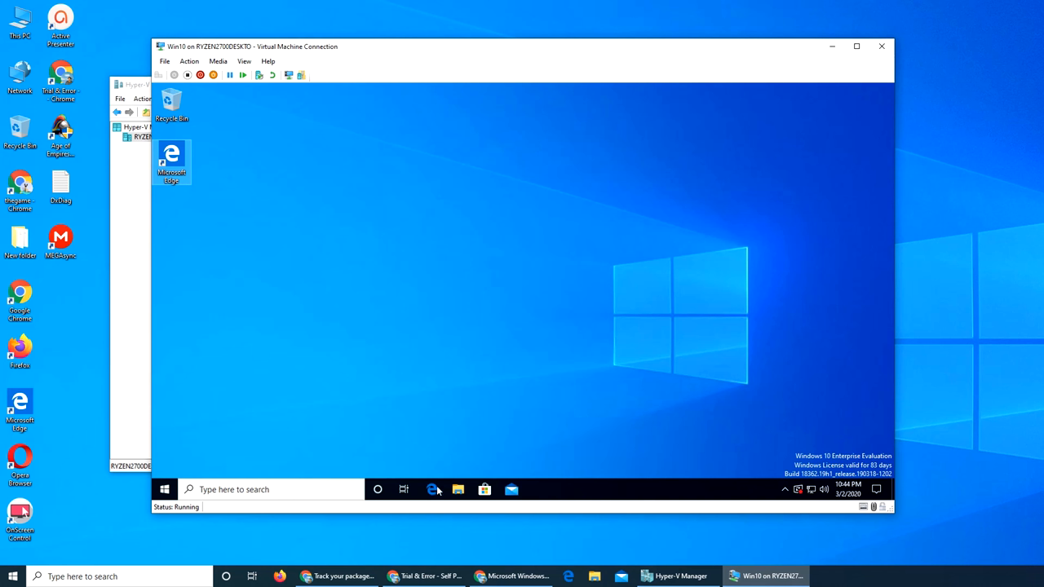
{"action": "mouse_move", "coordinate": [442, 331]}
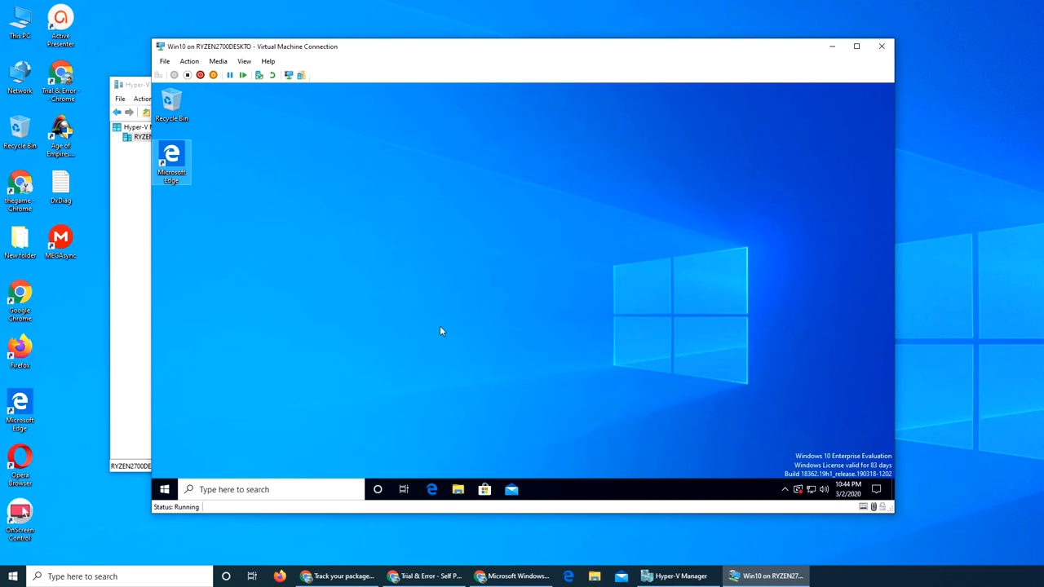
{"action": "mouse_move", "coordinate": [675, 365]}
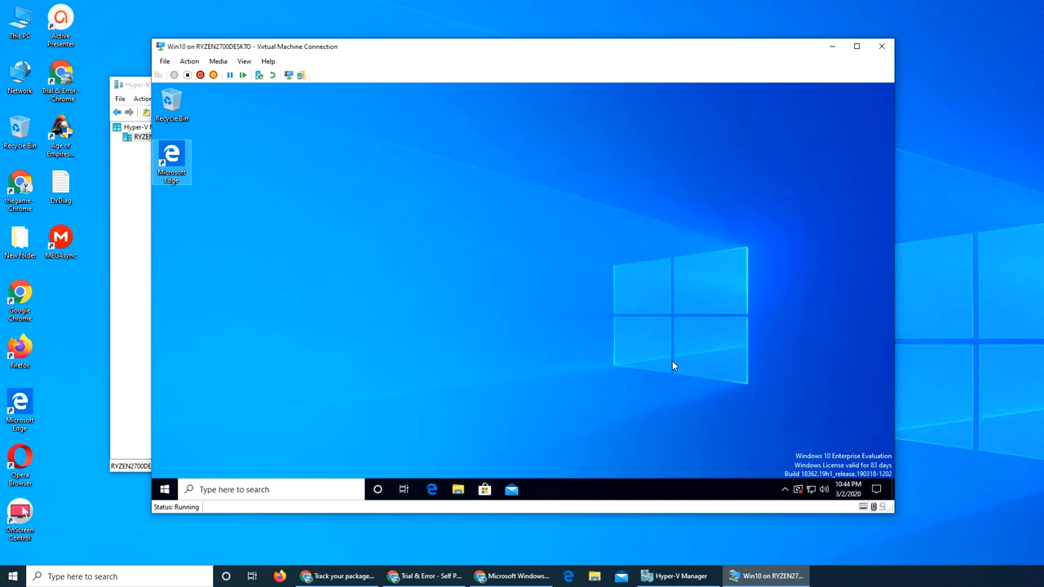